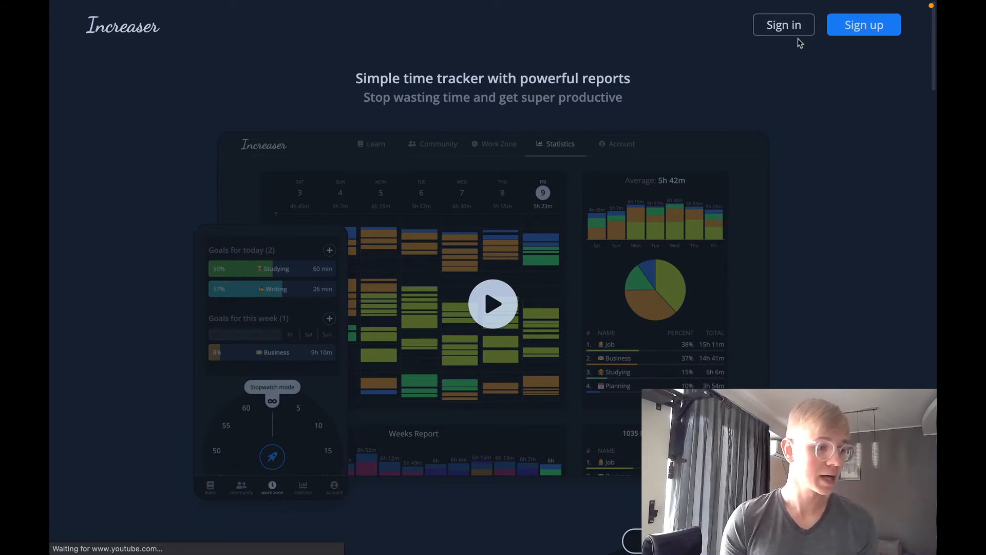
- Open Increaser's sign-in options (Google, Facebook, LinkedIn, email) from the landing page's Sign in
click(784, 24)
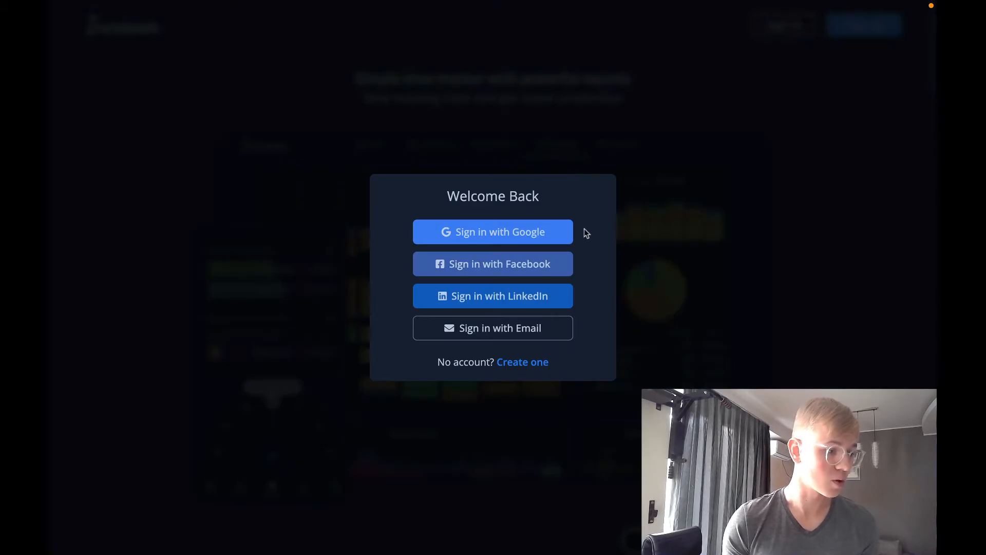
mouse_move(549, 398)
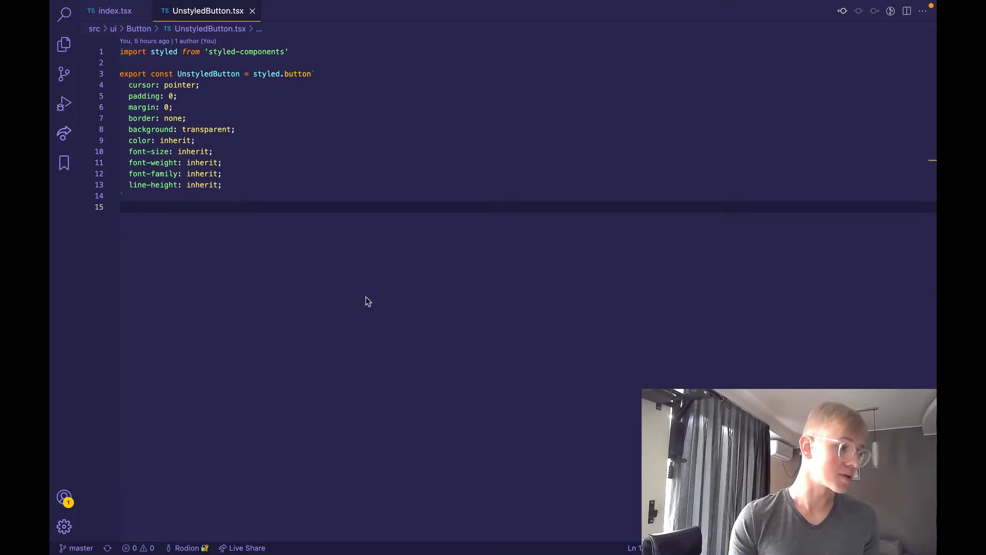
mouse_move(231, 82)
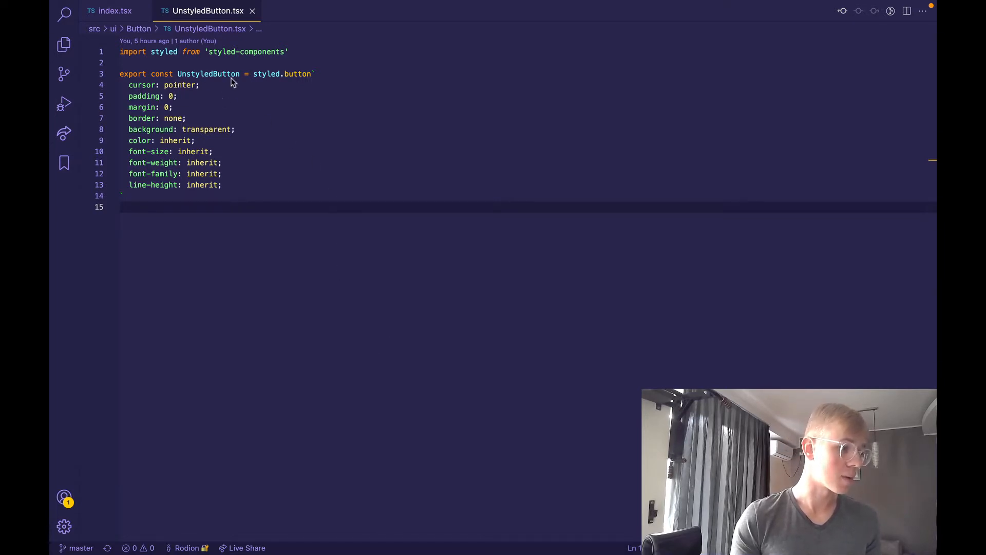
mouse_move(209, 90)
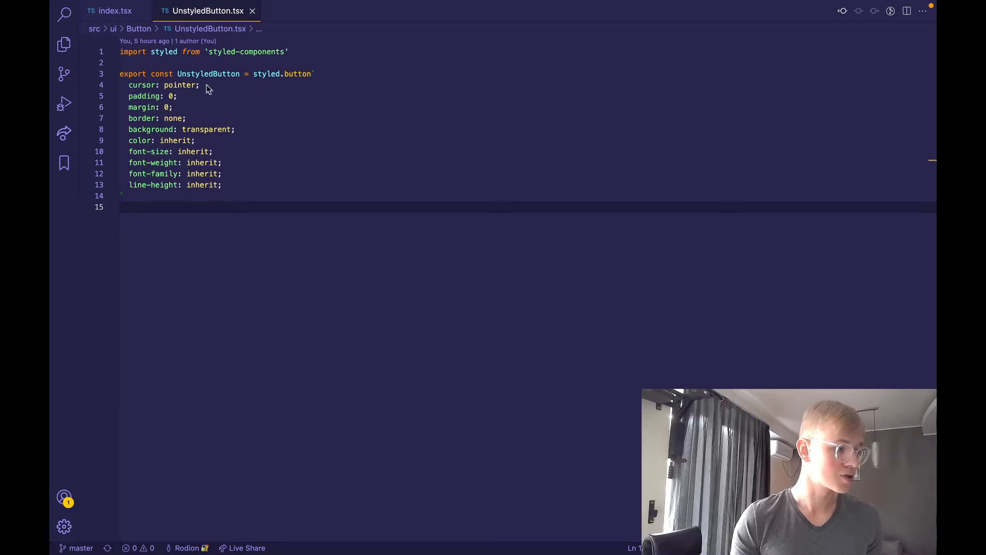
mouse_move(279, 123)
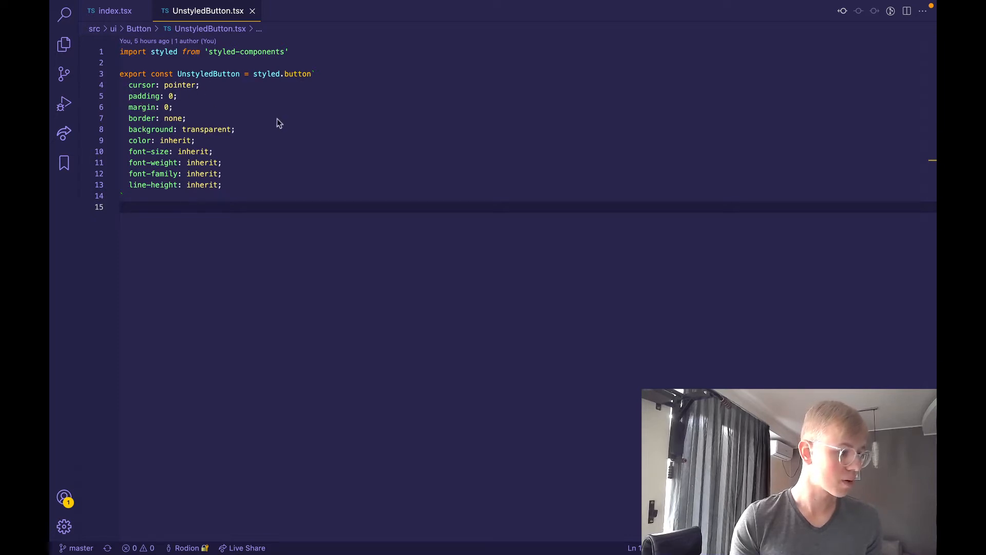
mouse_move(184, 187)
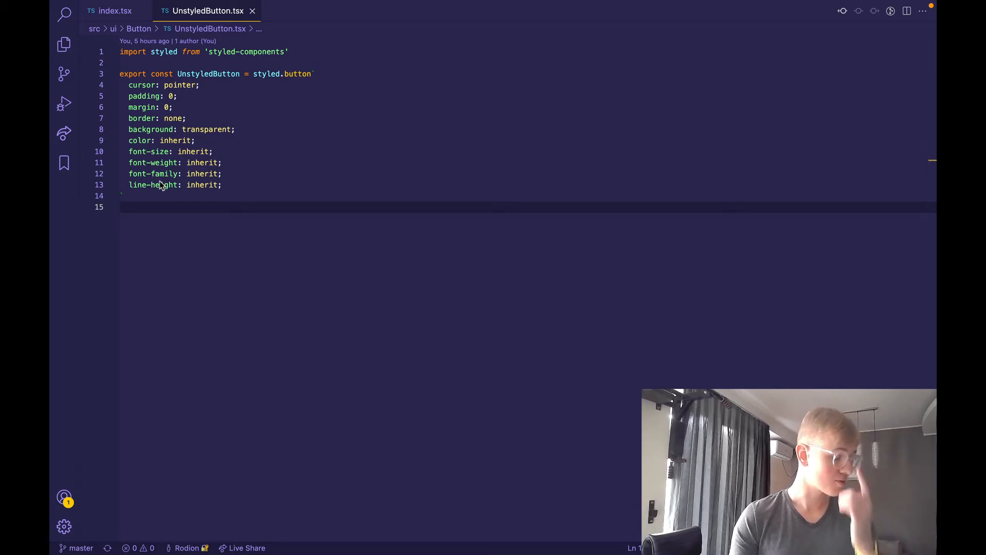
- Bring up index.tsx's Props type and Button function, selecting 'height' in the Omit type
click(116, 11)
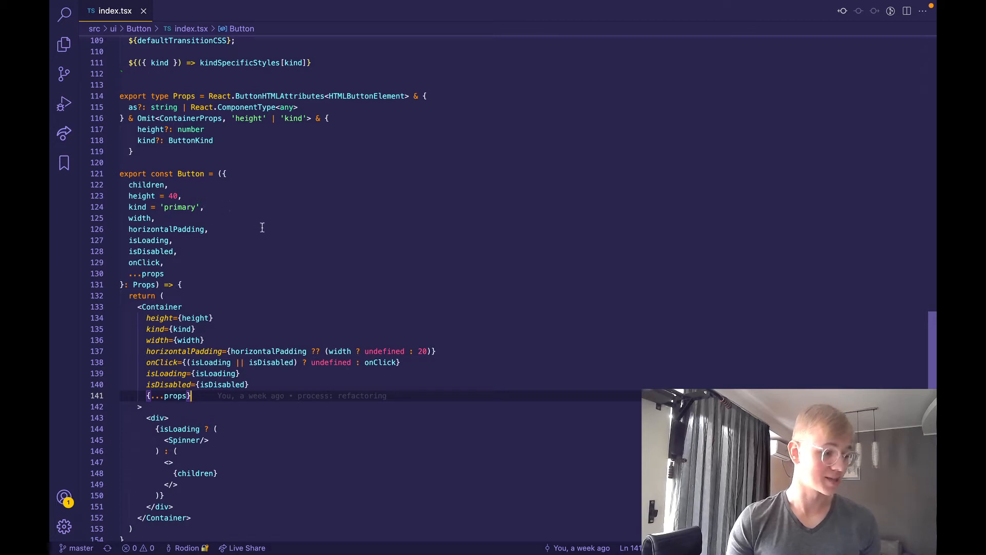
scroll(down, 3)
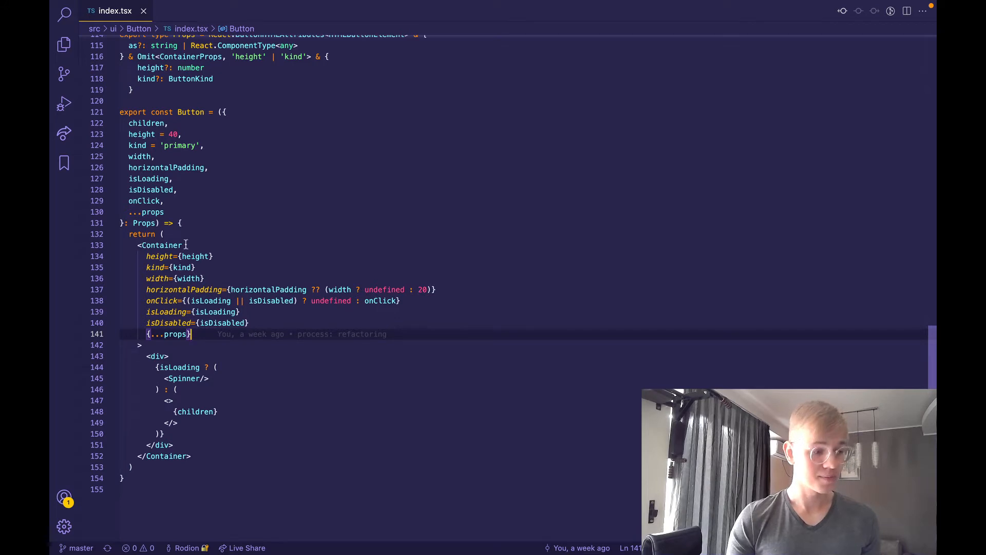
mouse_move(465, 345)
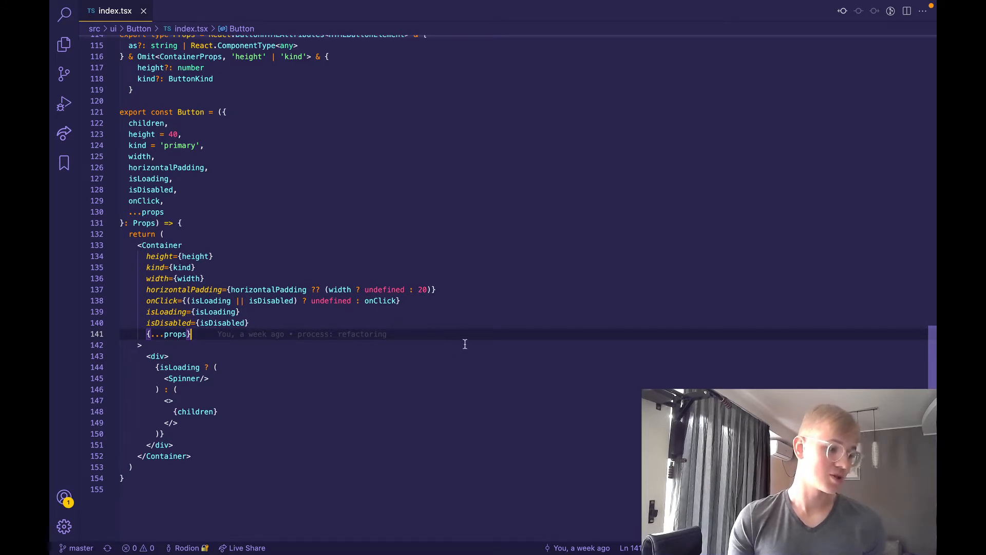
mouse_move(454, 340)
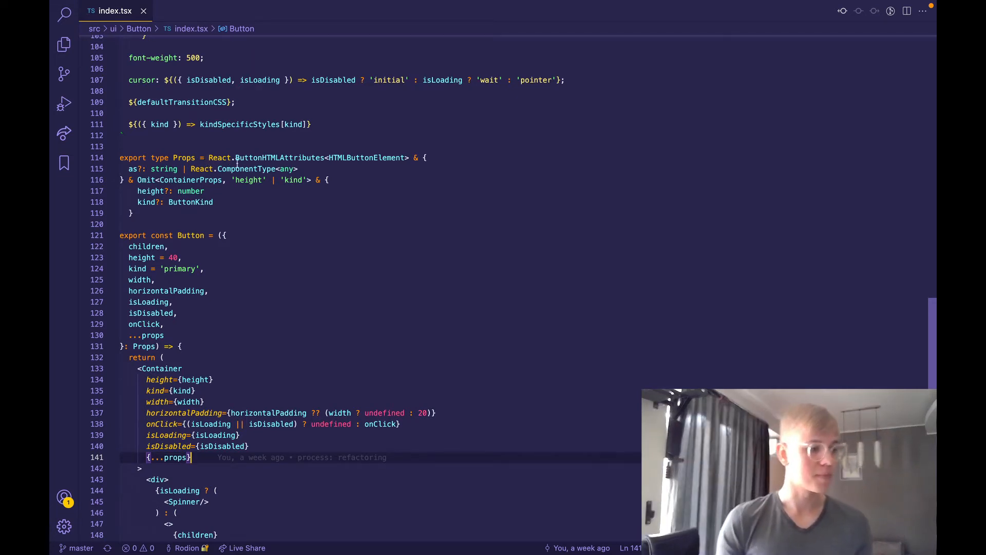
mouse_move(362, 163)
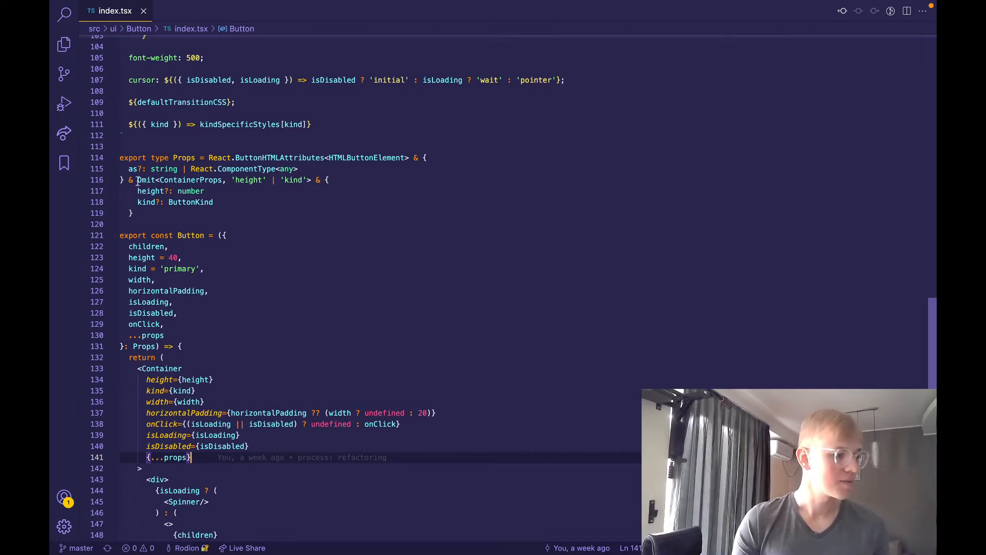
mouse_move(151, 191)
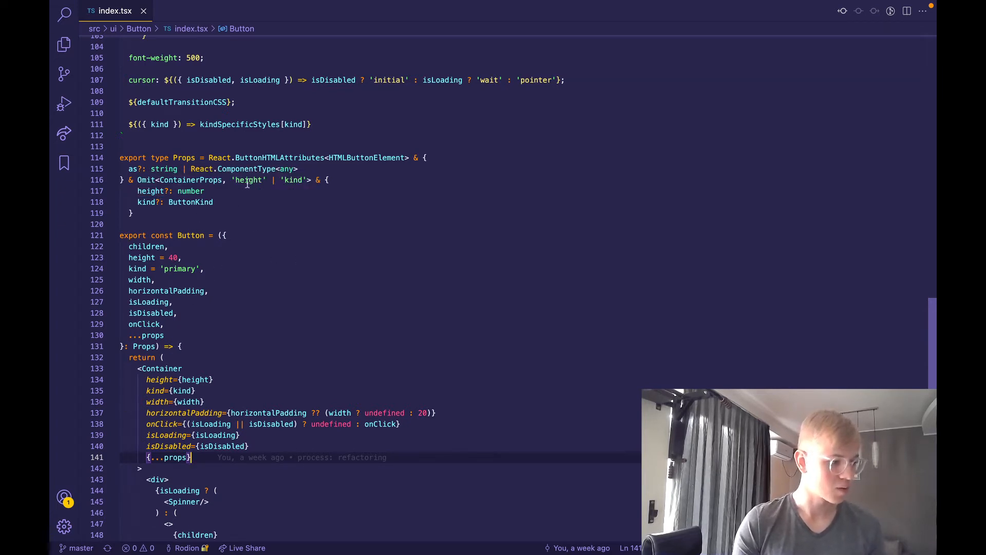
double_click(248, 180)
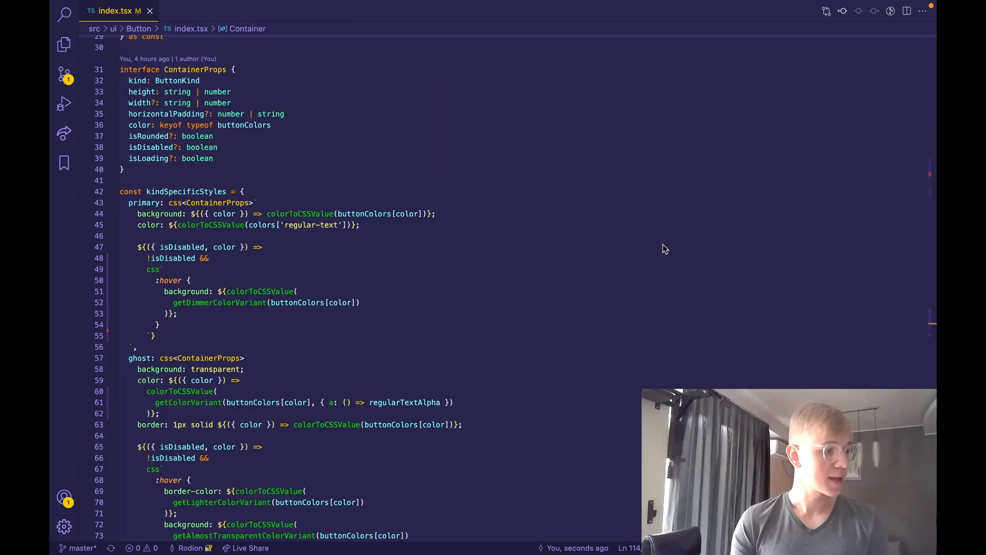
mouse_move(255, 80)
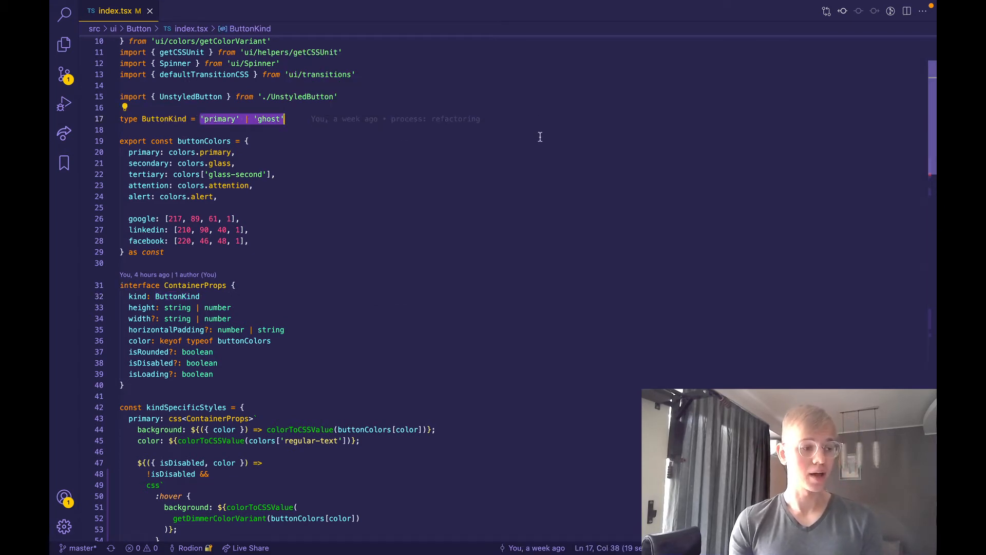
mouse_move(496, 161)
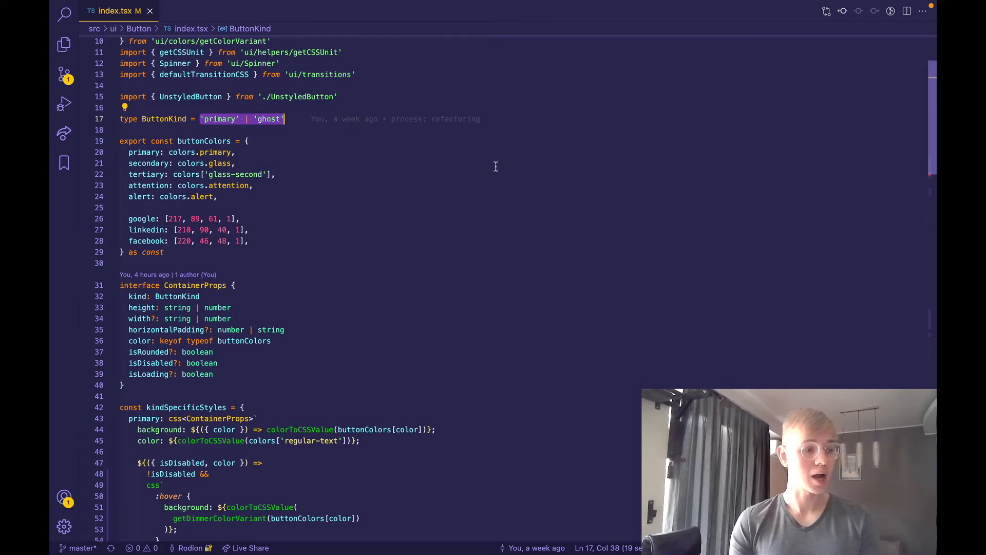
scroll(down, 3)
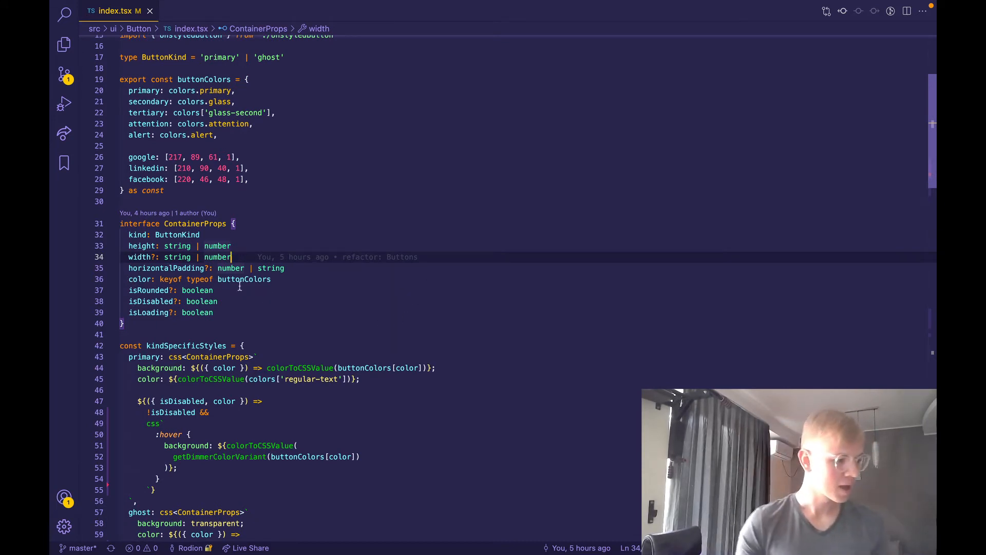
mouse_move(138, 279)
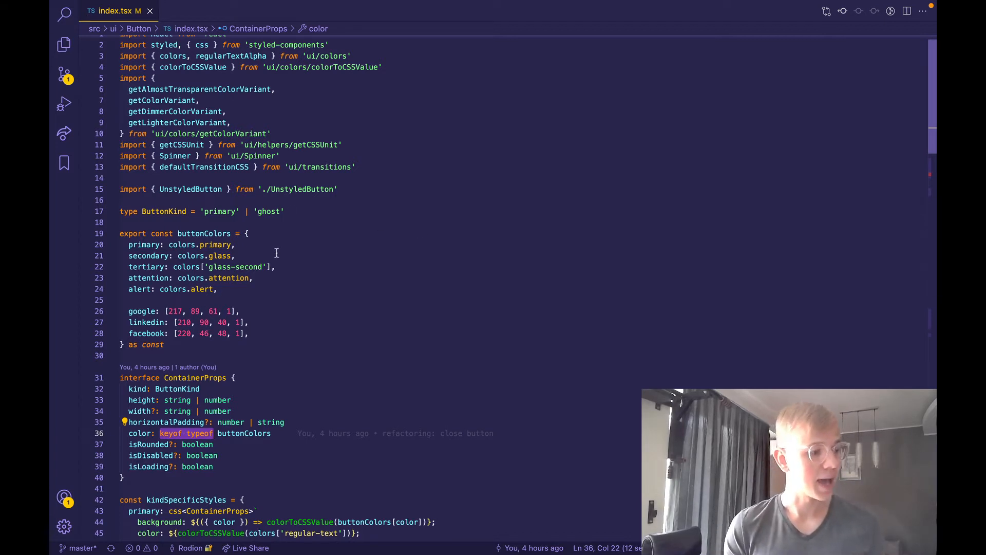
- Go to colors.primary's definition in colors index.ts, then select 'glass-second' in index.tsx
right_click(211, 245)
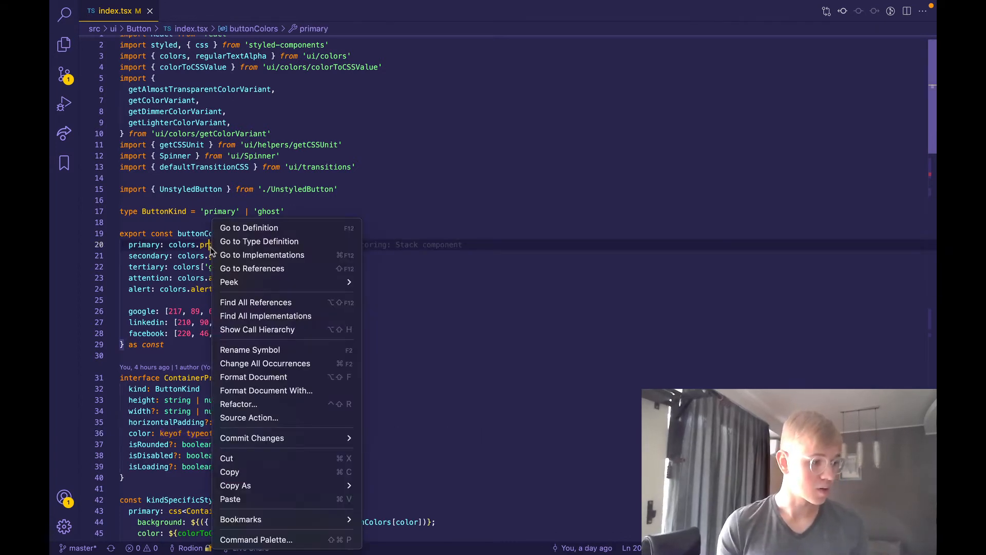
click(249, 228)
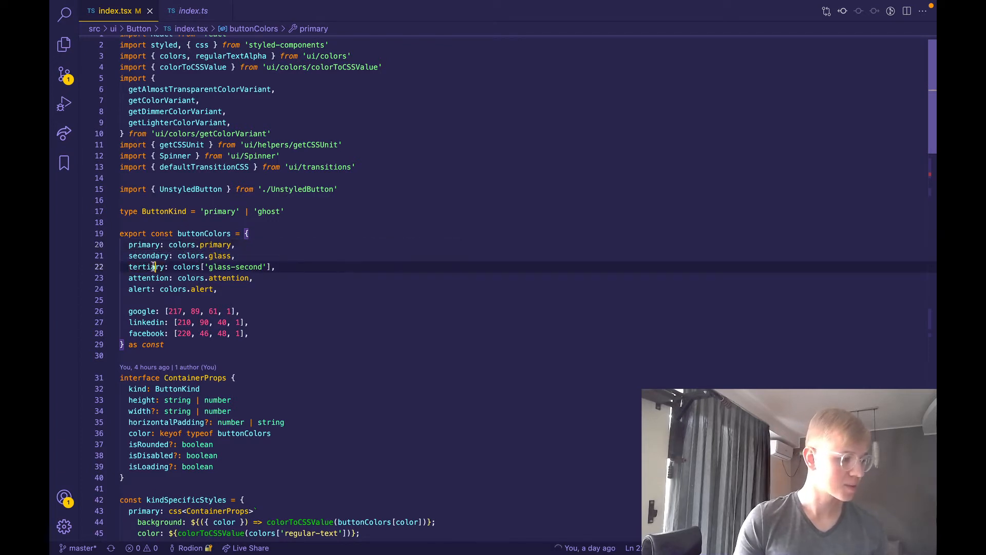
click(211, 266)
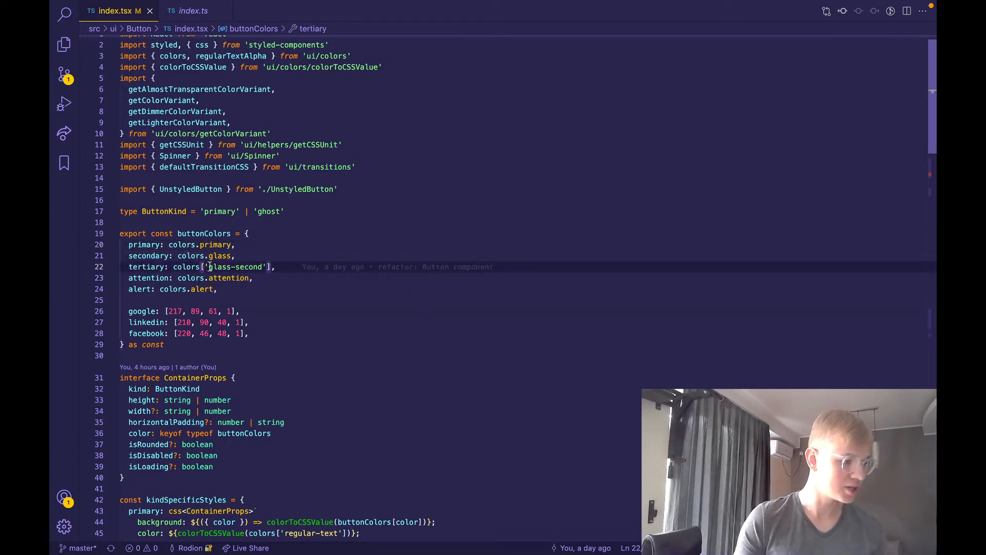
double_click(236, 267)
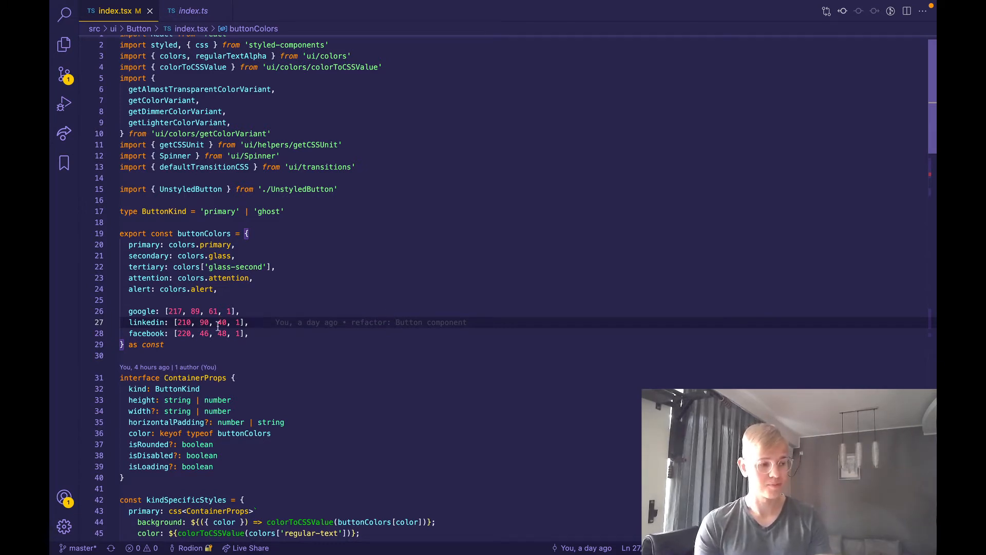
mouse_move(331, 385)
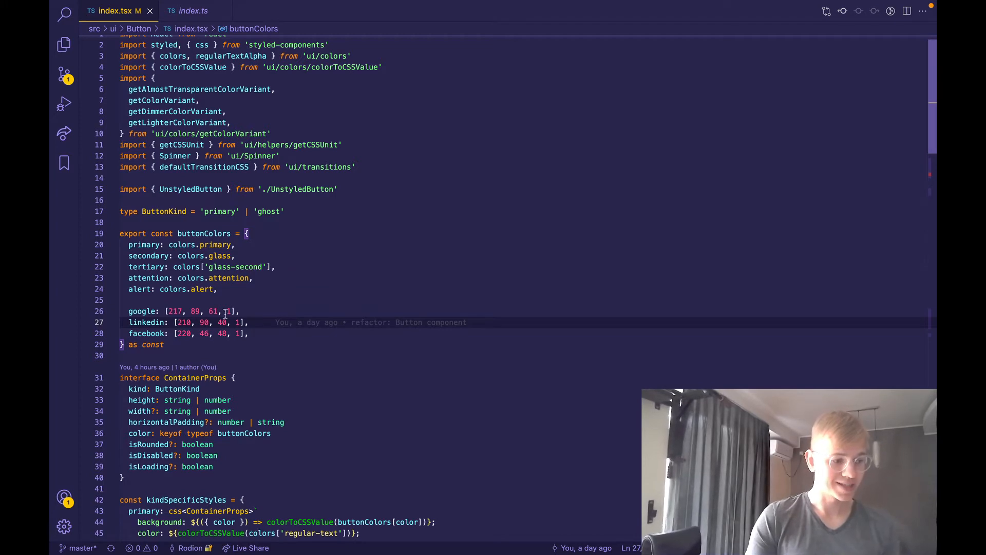
mouse_move(417, 343)
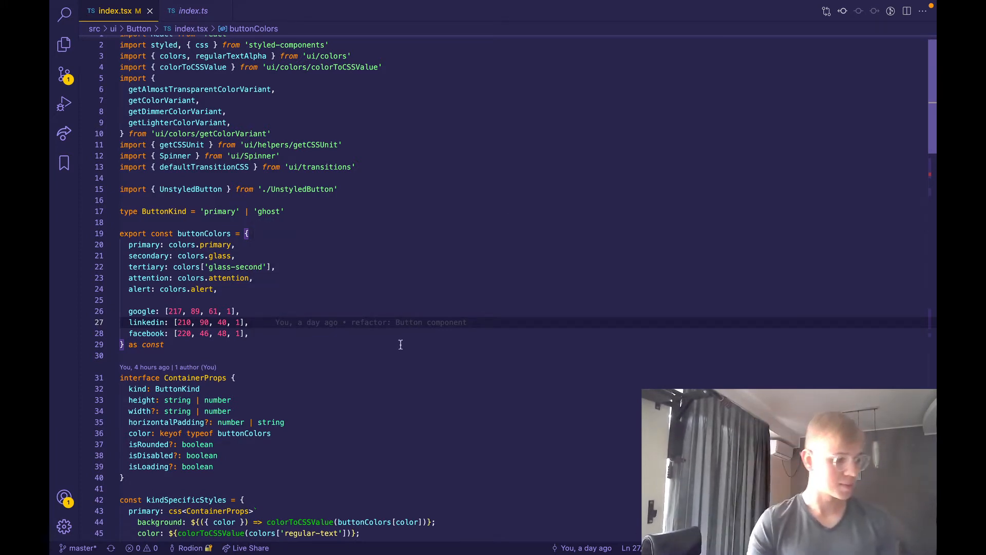
scroll(down, 3)
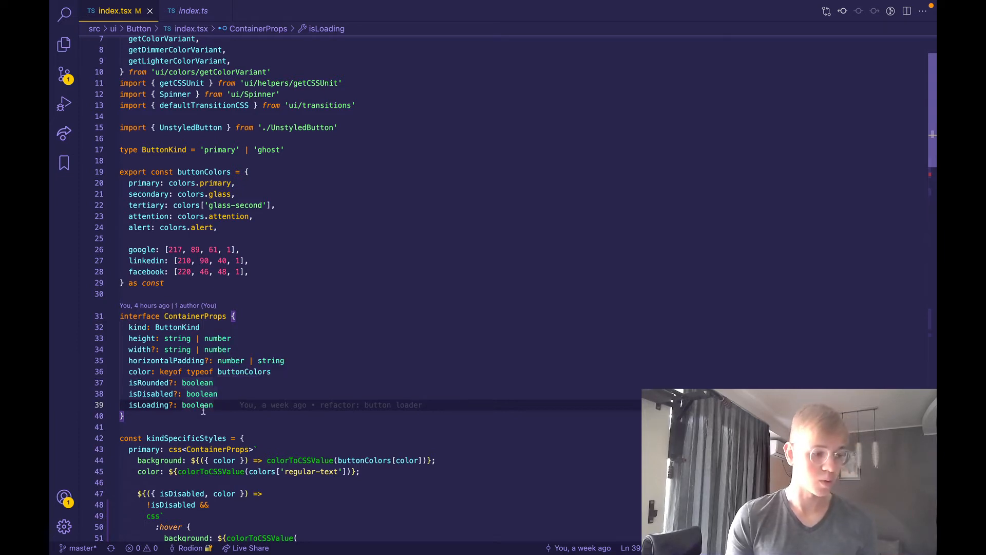
- Scroll through index.tsx's Container styles that rely on getCSSUnit
scroll(down, 3)
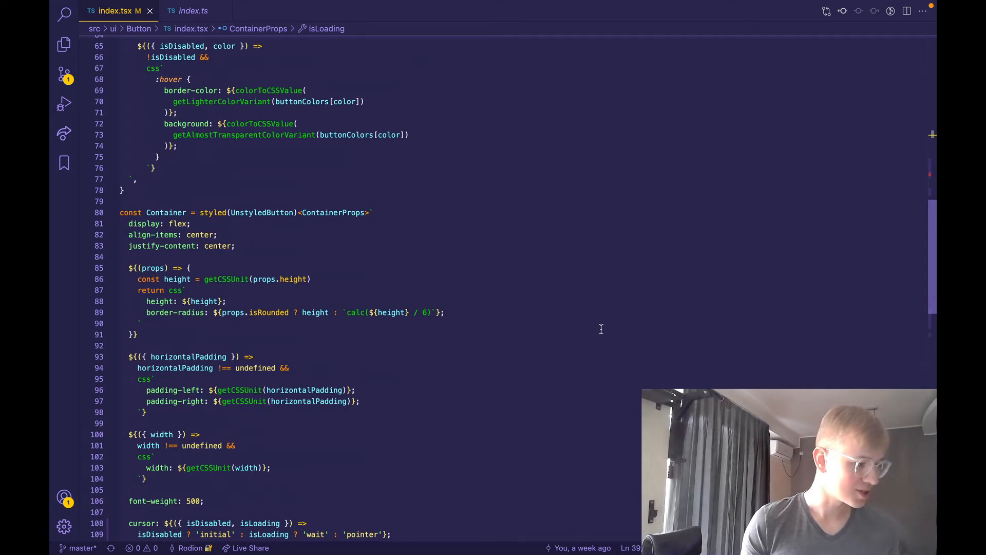
scroll(down, 3)
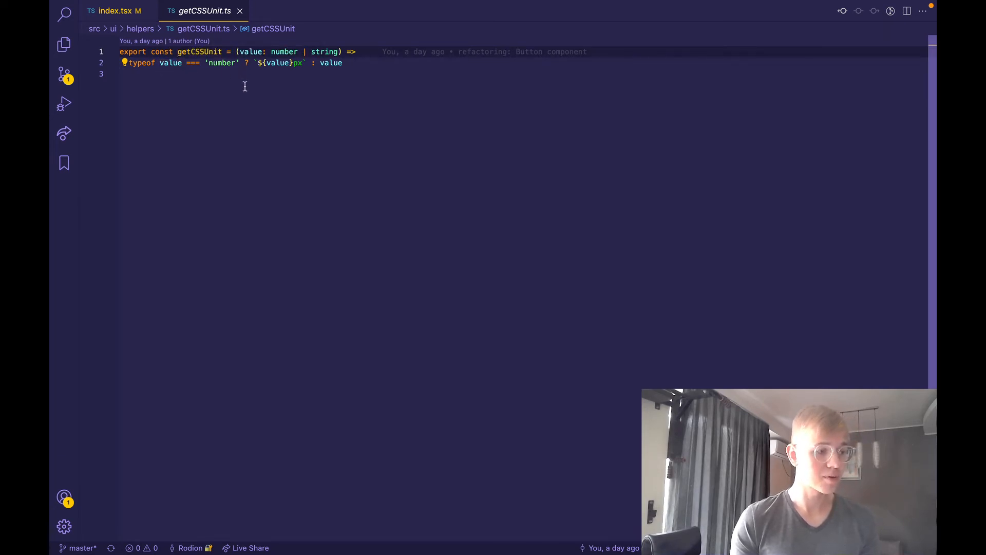
mouse_move(341, 131)
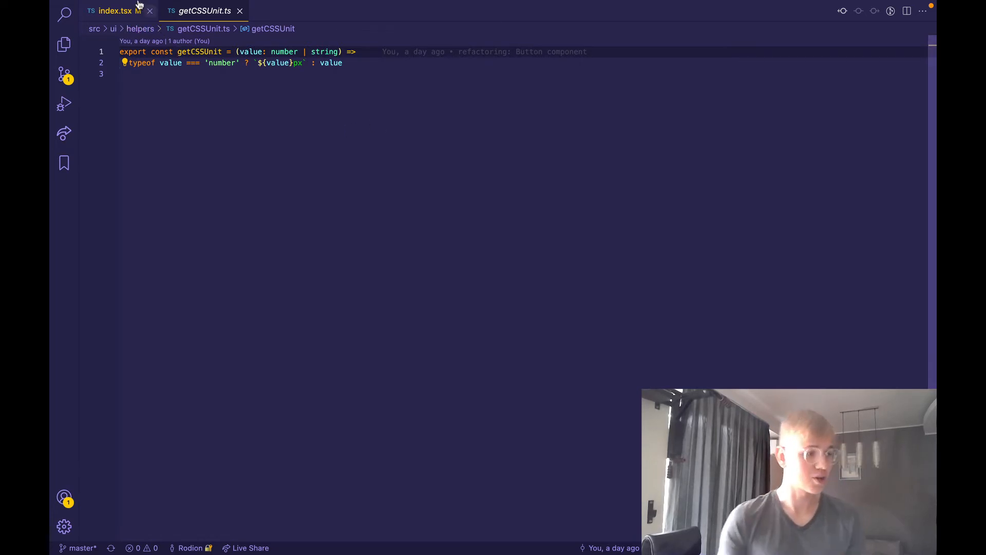
- Switch back to index.tsx's Container styles using getCSSUnit for height, padding and width
click(115, 11)
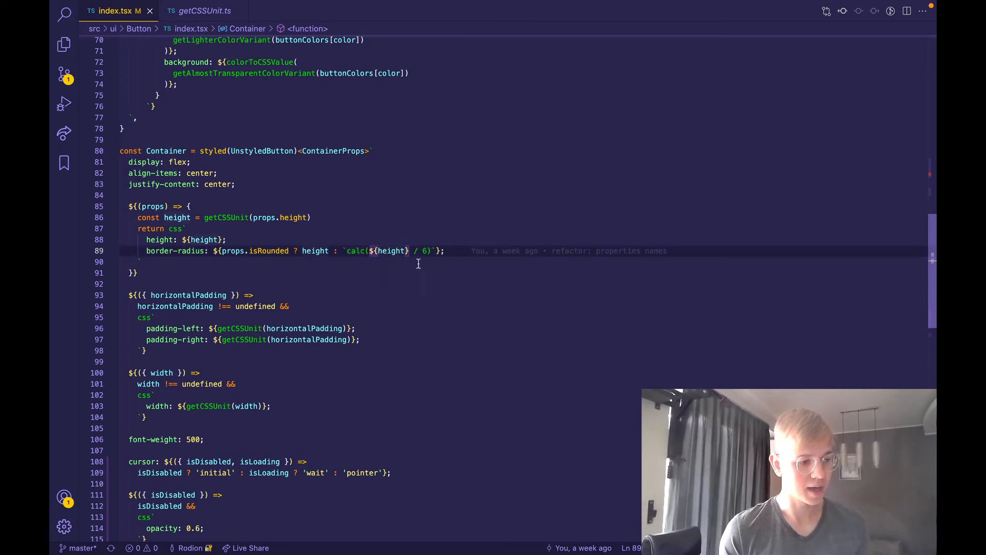
mouse_move(367, 273)
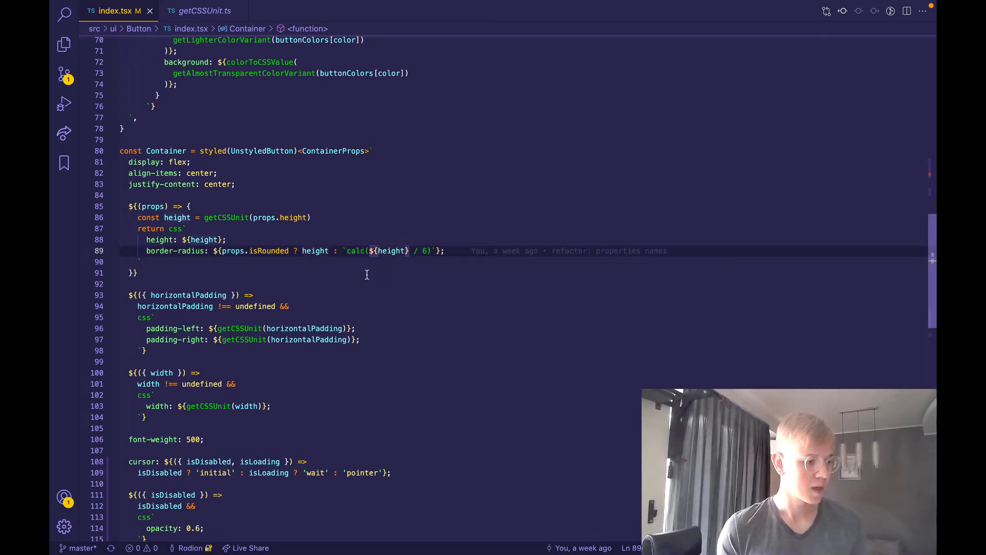
mouse_move(405, 238)
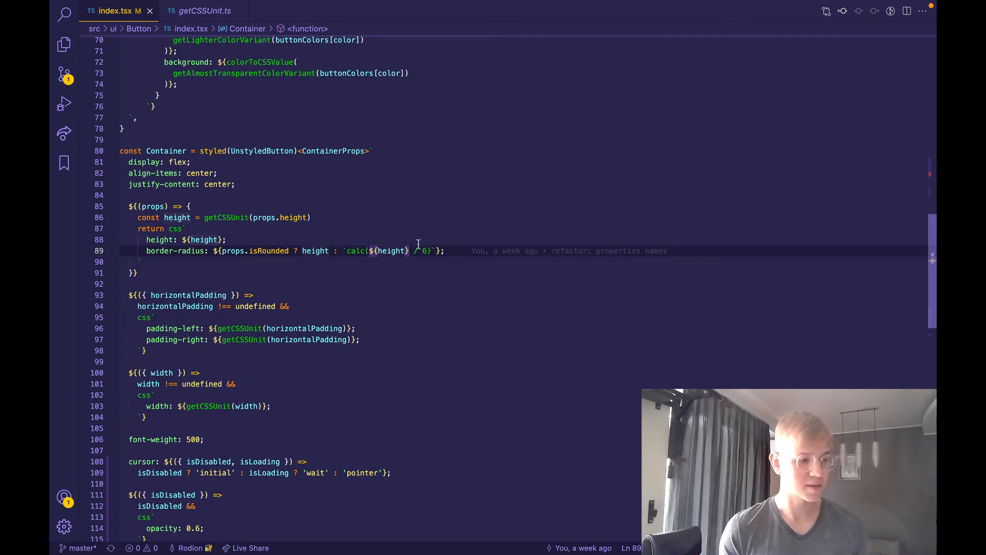
mouse_move(428, 228)
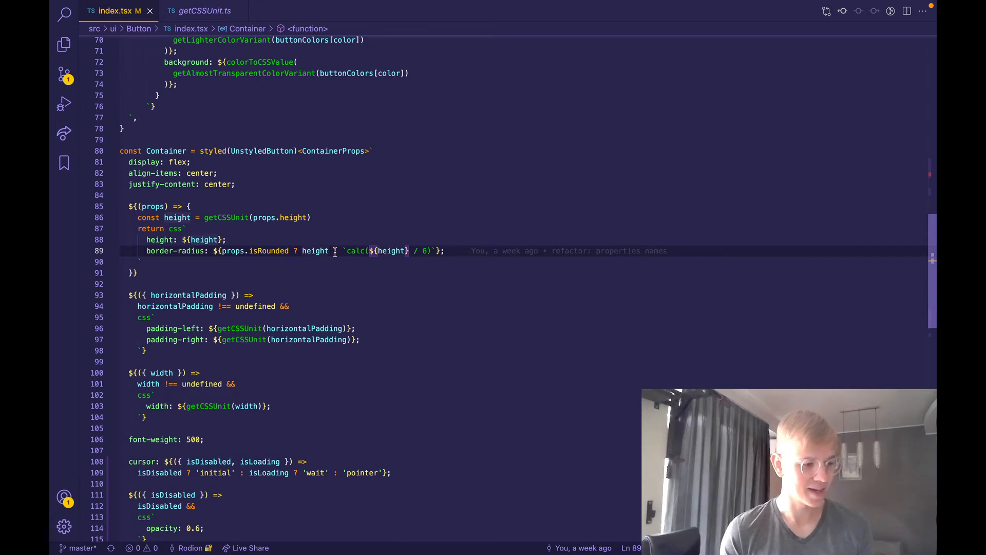
mouse_move(473, 292)
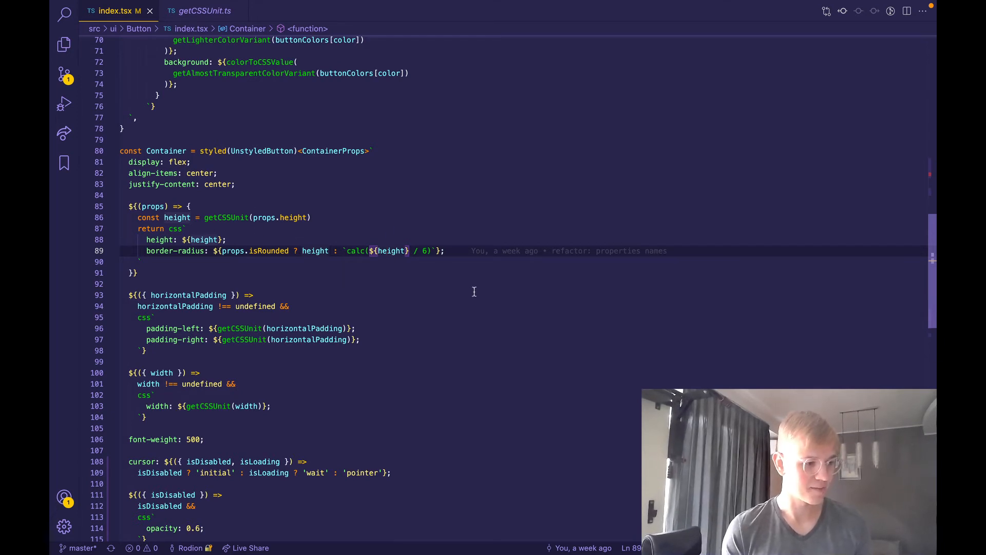
scroll(down, 3)
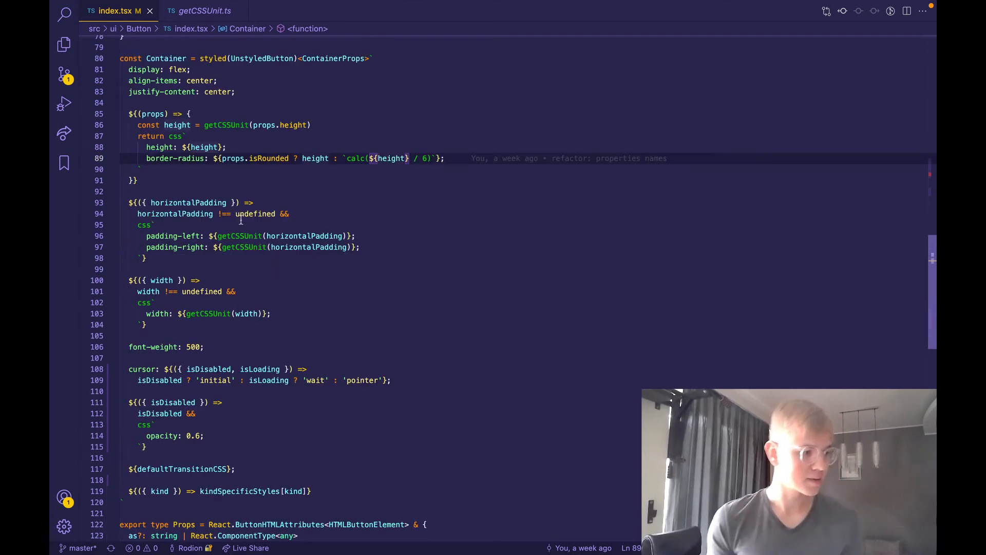
mouse_move(238, 236)
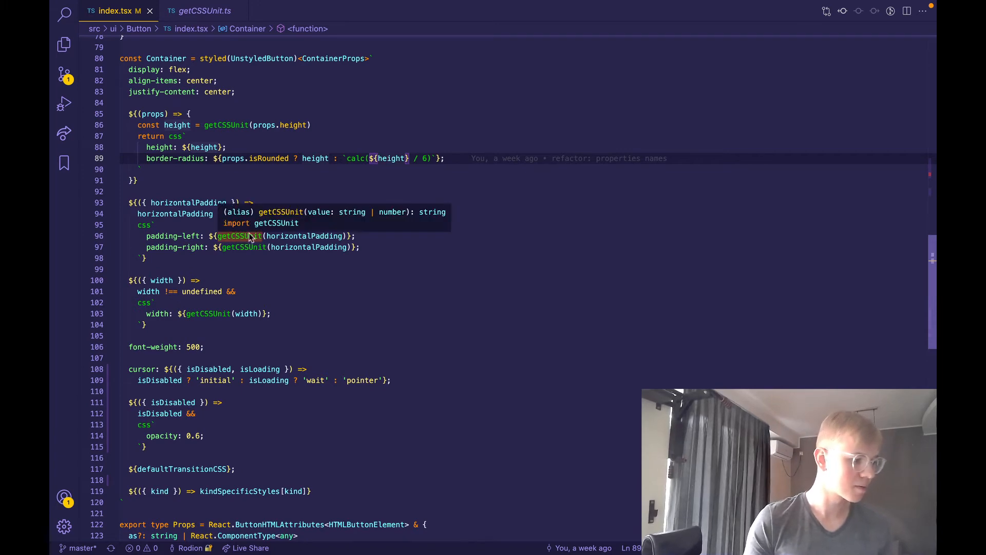
scroll(down, 3)
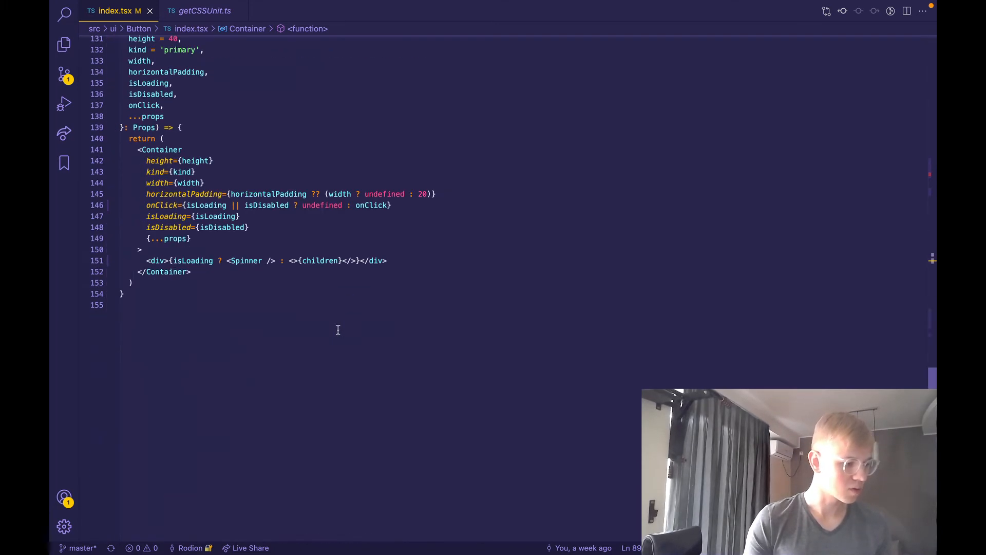
mouse_move(350, 216)
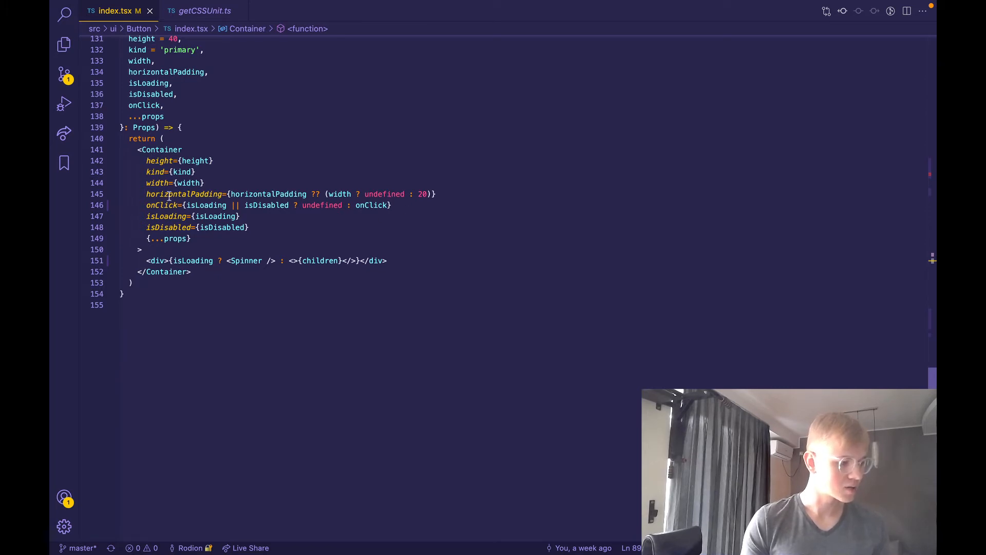
mouse_move(266, 205)
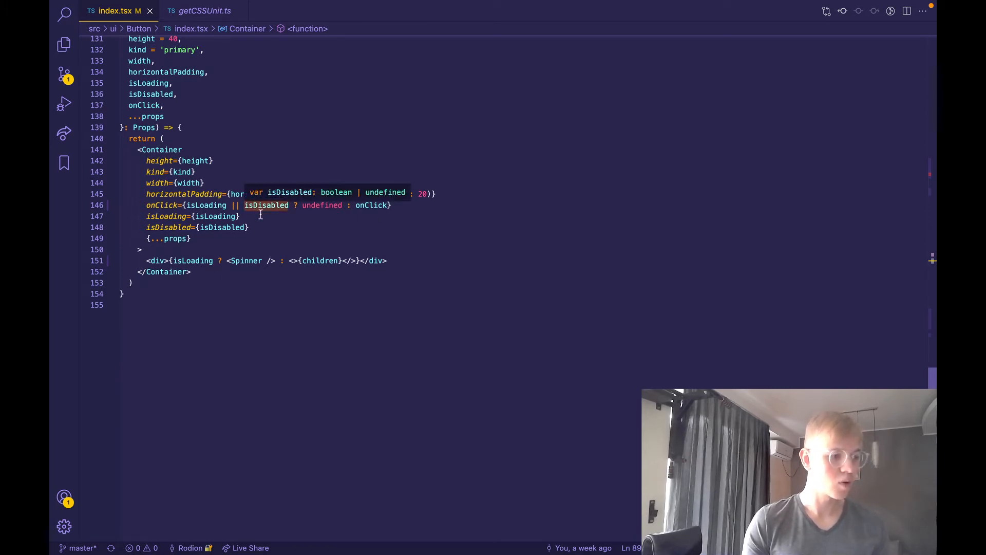
mouse_move(353, 230)
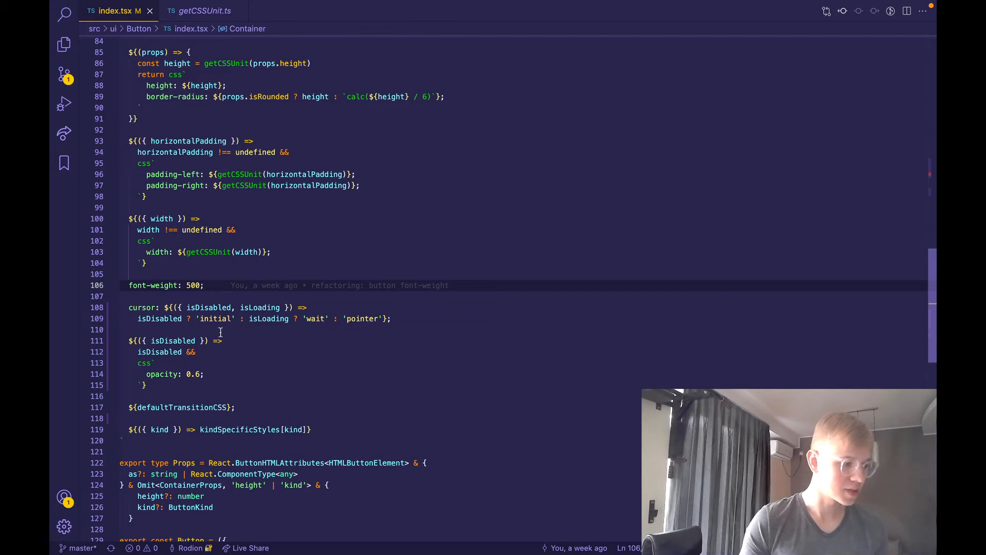
scroll(down, 3)
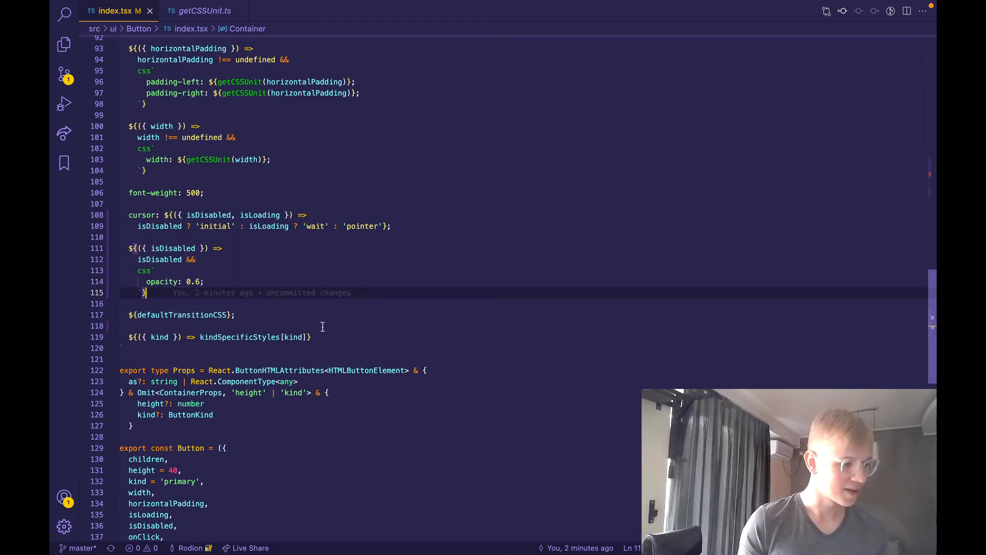
mouse_move(181, 314)
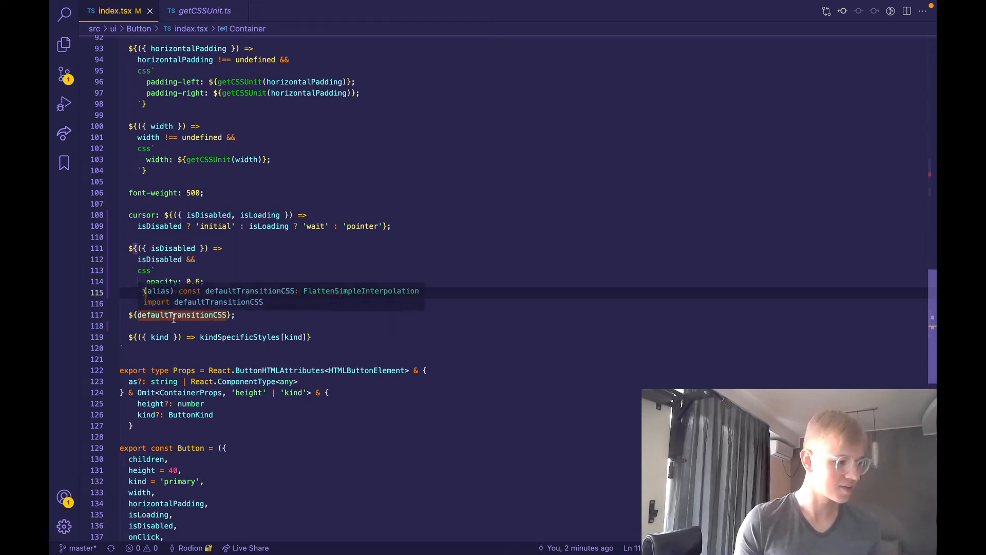
- View defaultTransitionCSS's definition (0.35s ease-in-out) and return to Button's index.tsx
right_click(181, 314)
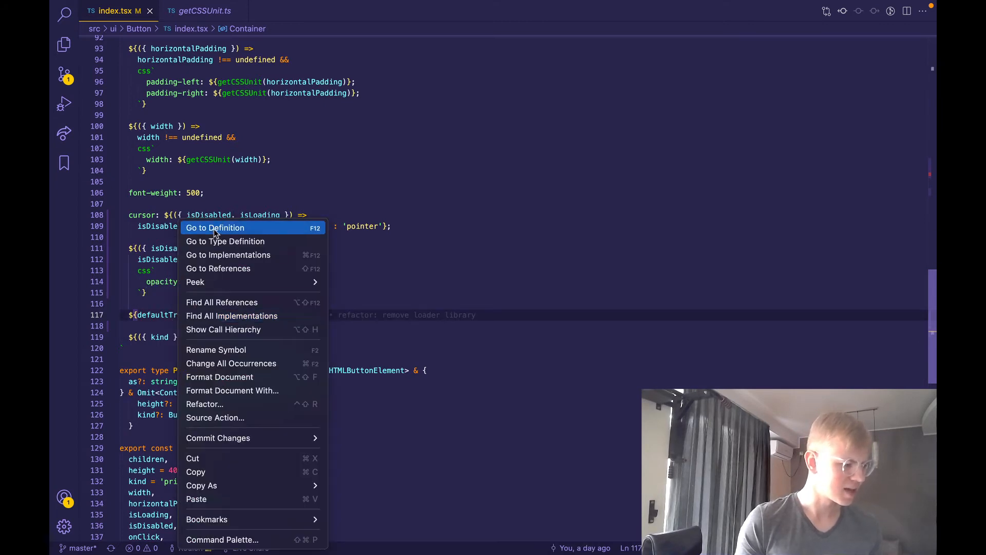
click(215, 227)
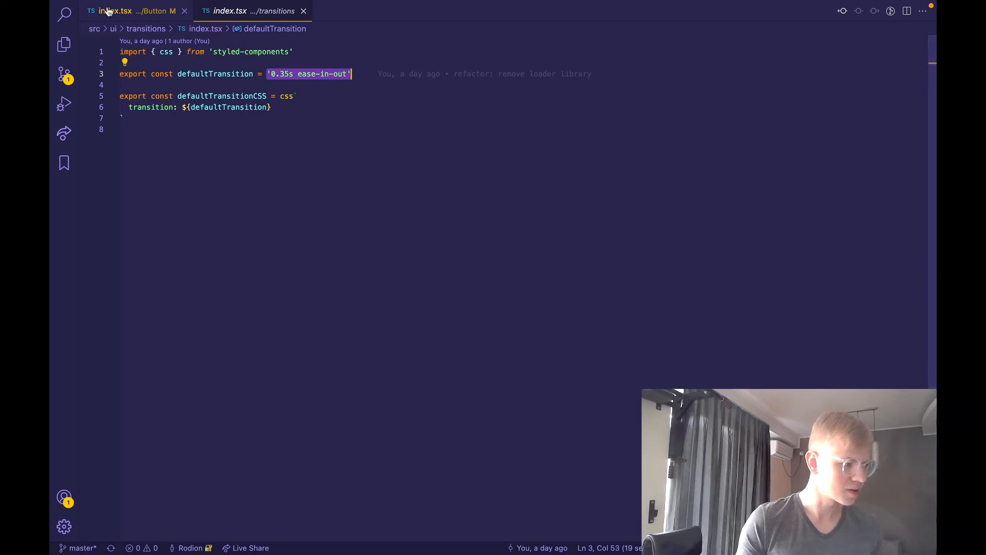
click(115, 10)
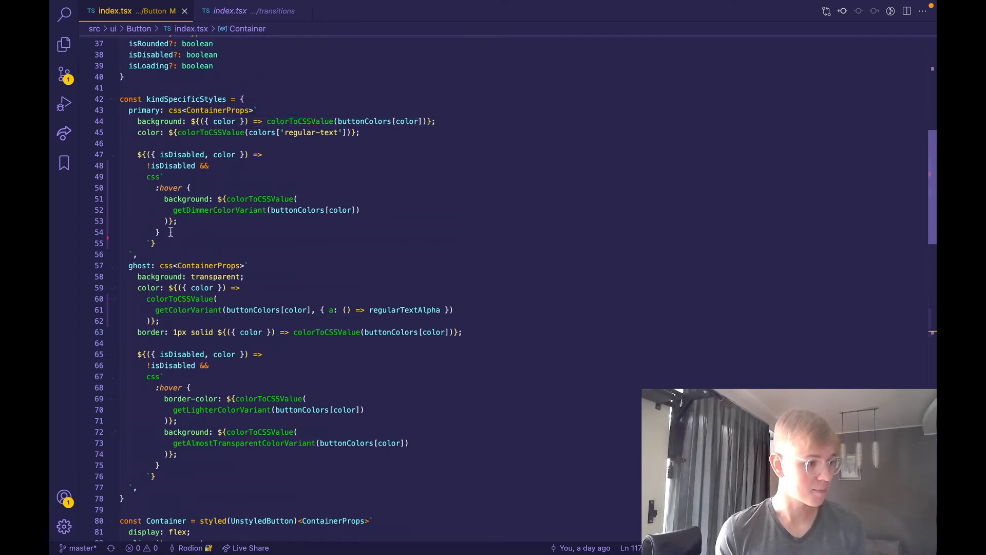
mouse_move(300, 155)
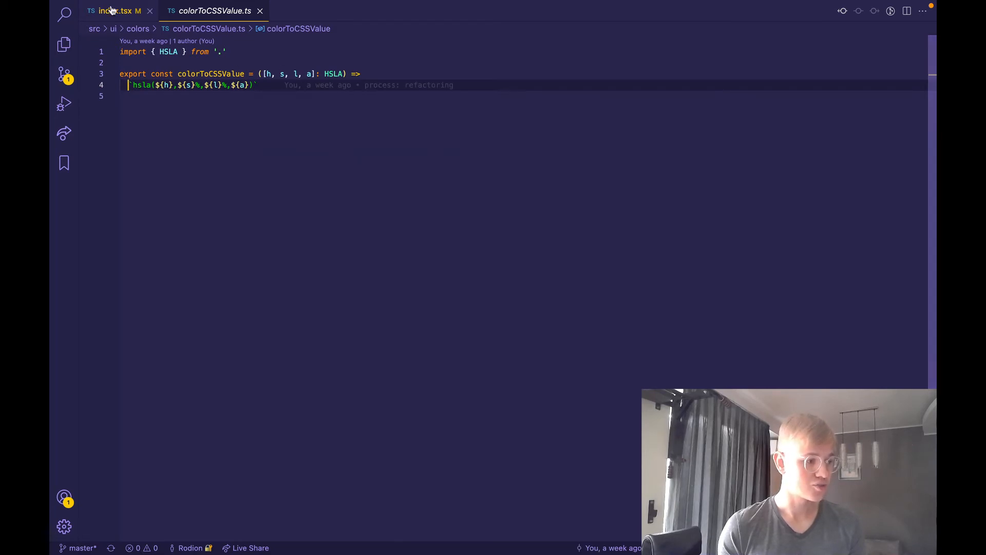
- Return from colorToCSSValue.ts to index.tsx's kind-specific styles
click(115, 11)
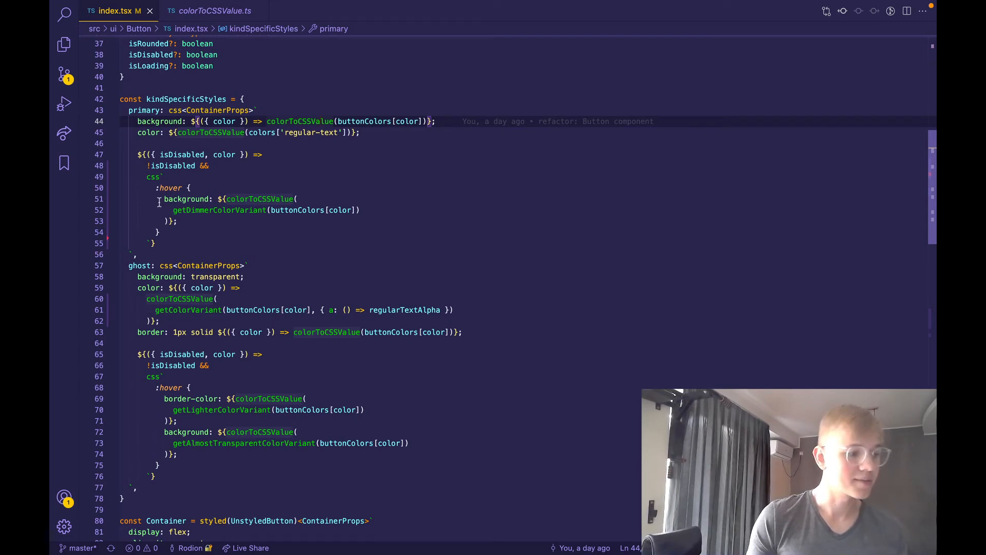
mouse_move(368, 182)
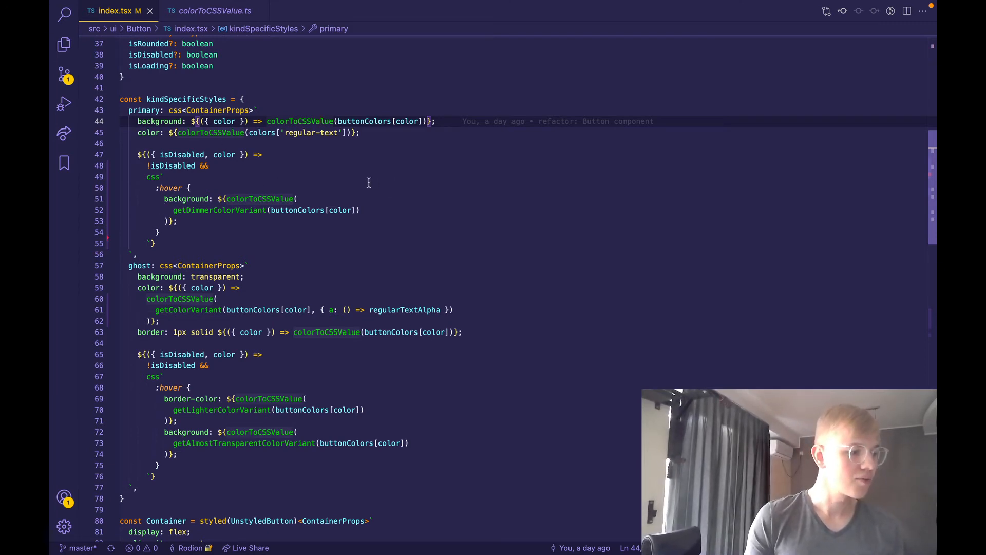
mouse_move(225, 216)
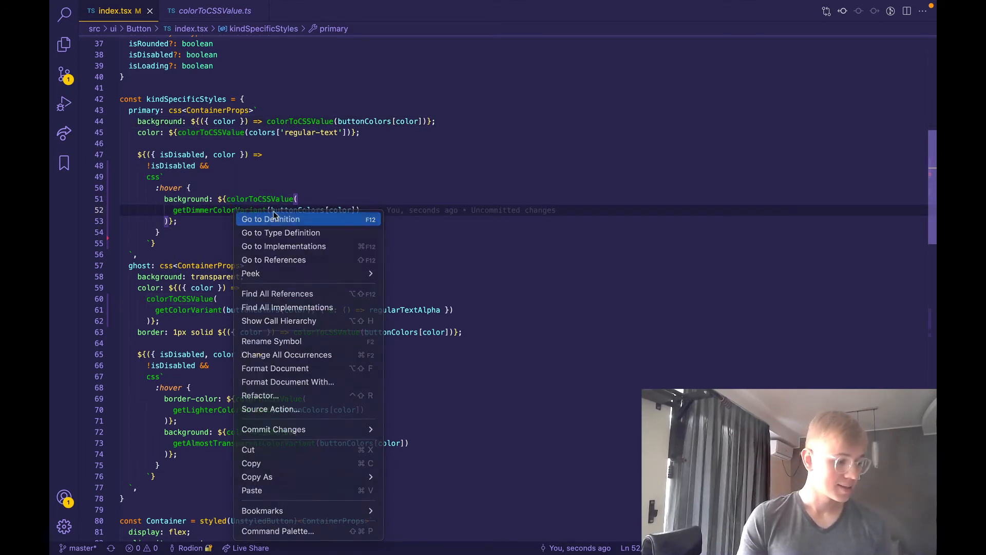
click(270, 219)
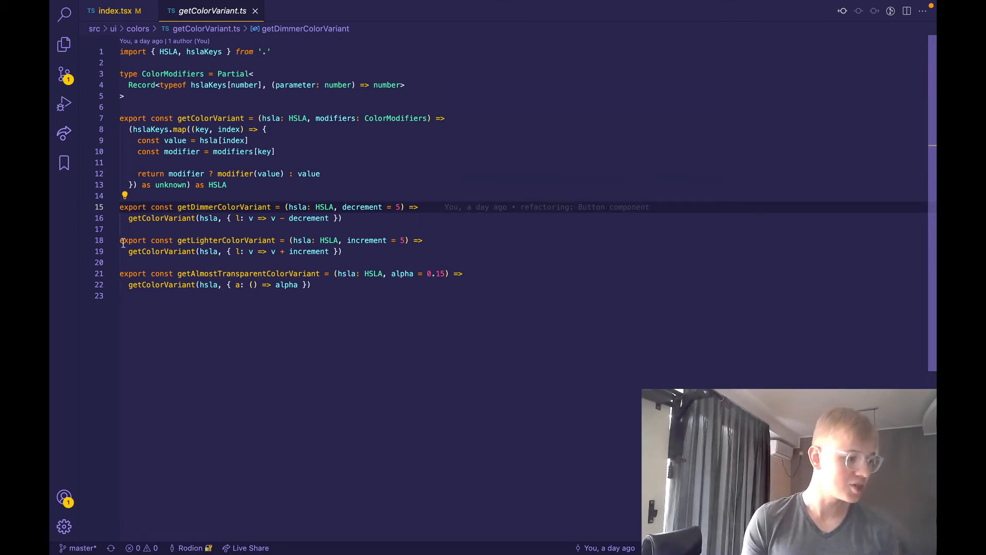
mouse_move(361, 206)
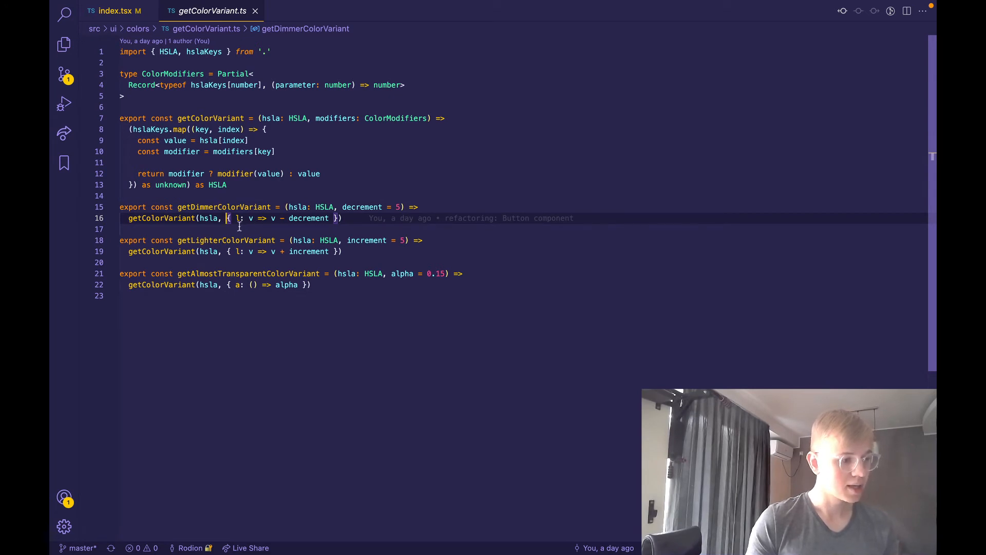
mouse_move(245, 228)
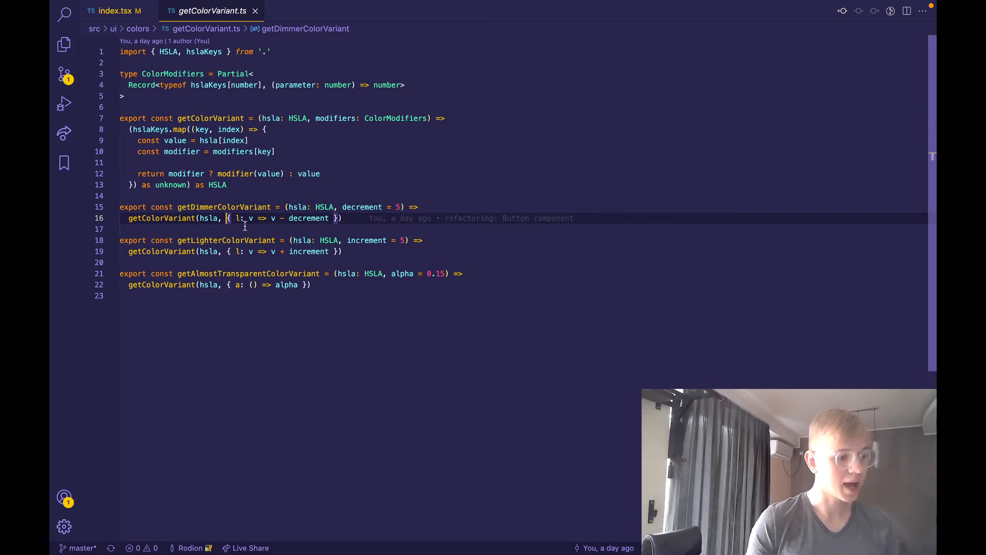
mouse_move(535, 194)
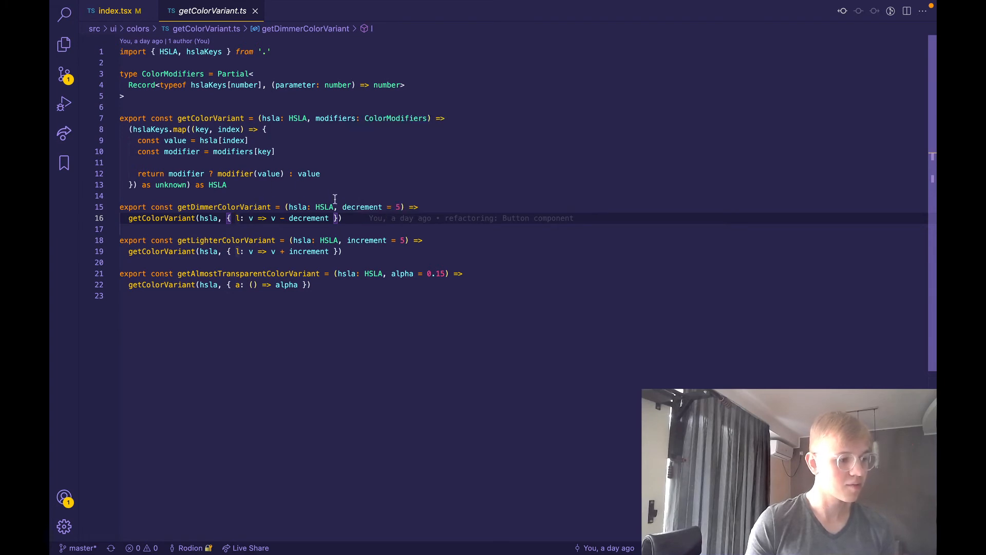
click(216, 74)
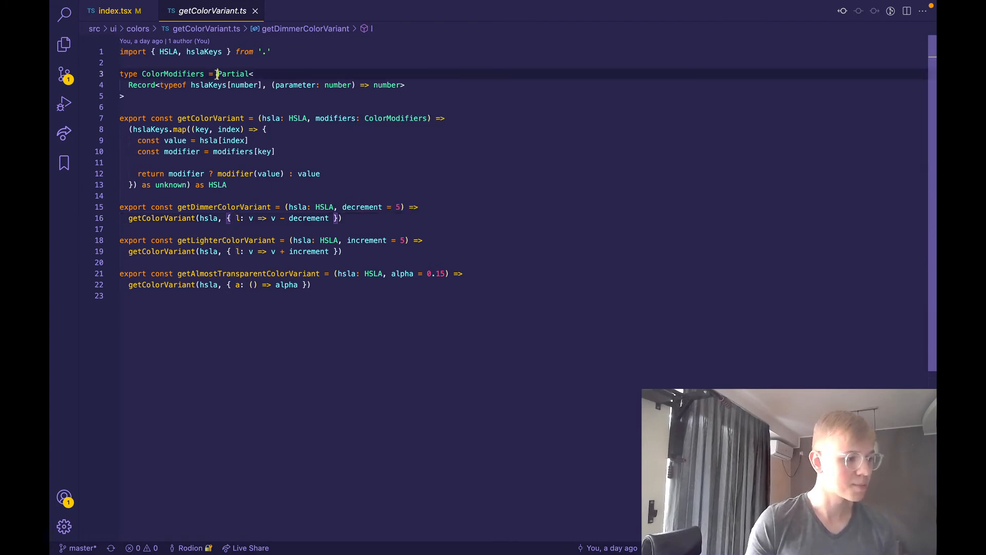
double_click(232, 74)
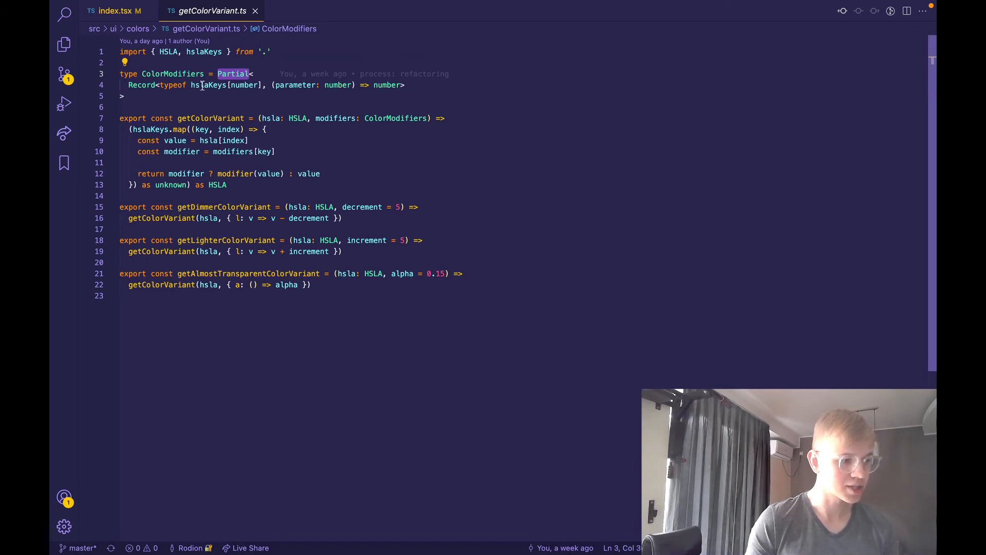
mouse_move(207, 85)
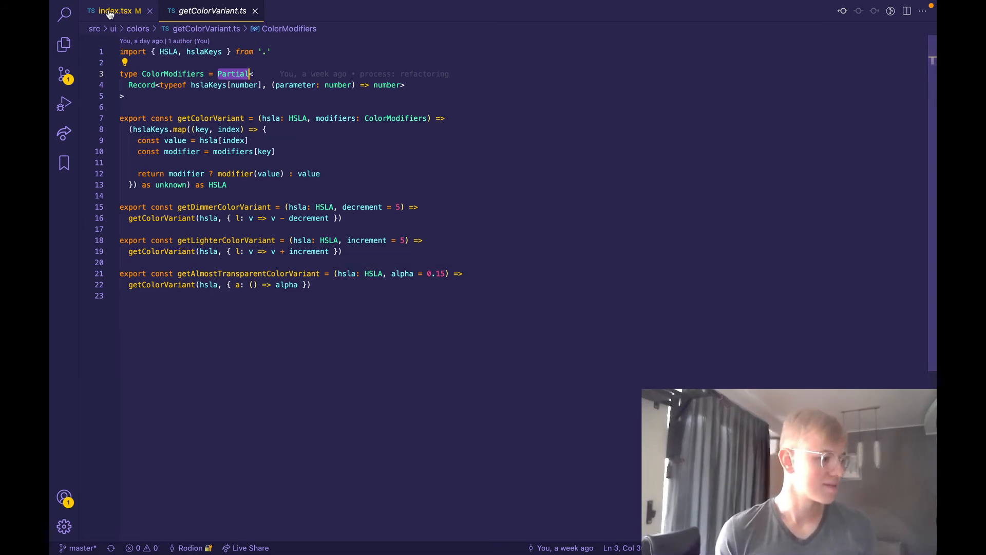
- Read kindSpecificStyles, check getAlmostTransparentColorVariant's definition, and return to index.tsx
click(117, 11)
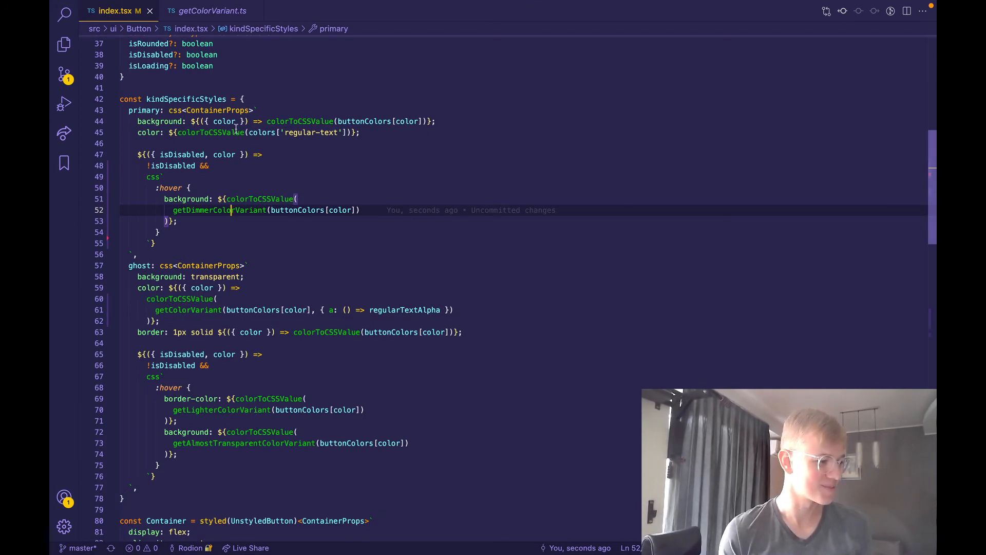
scroll(down, 3)
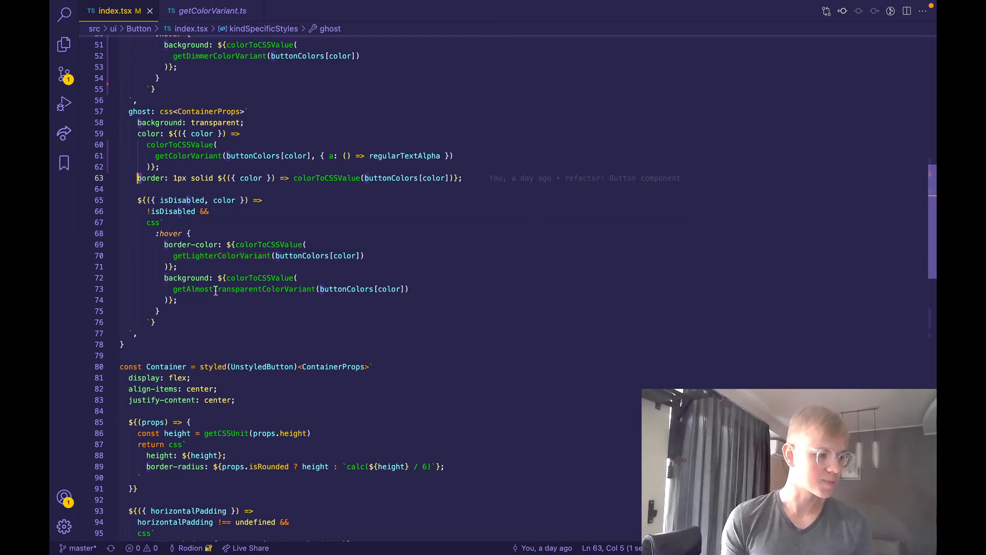
click(210, 11)
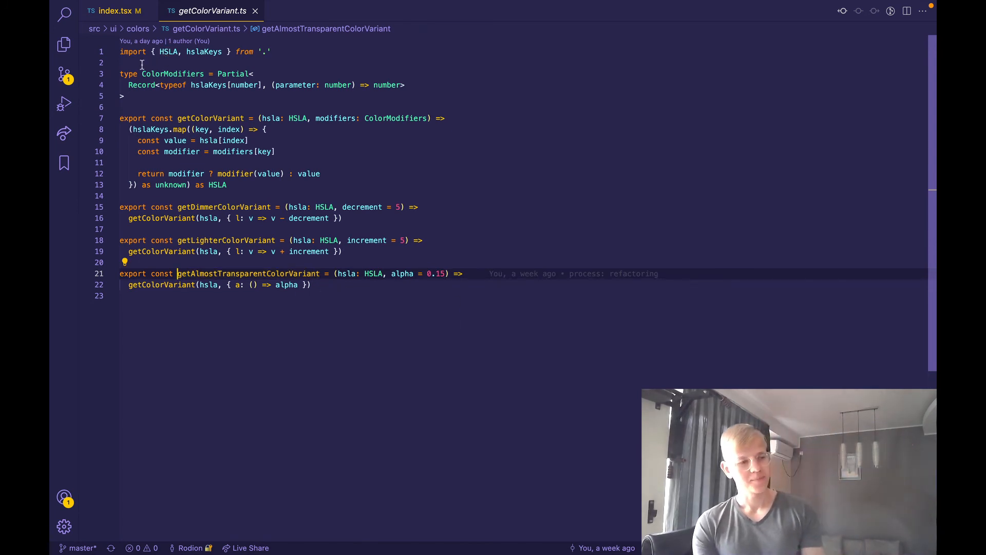
mouse_move(122, 19)
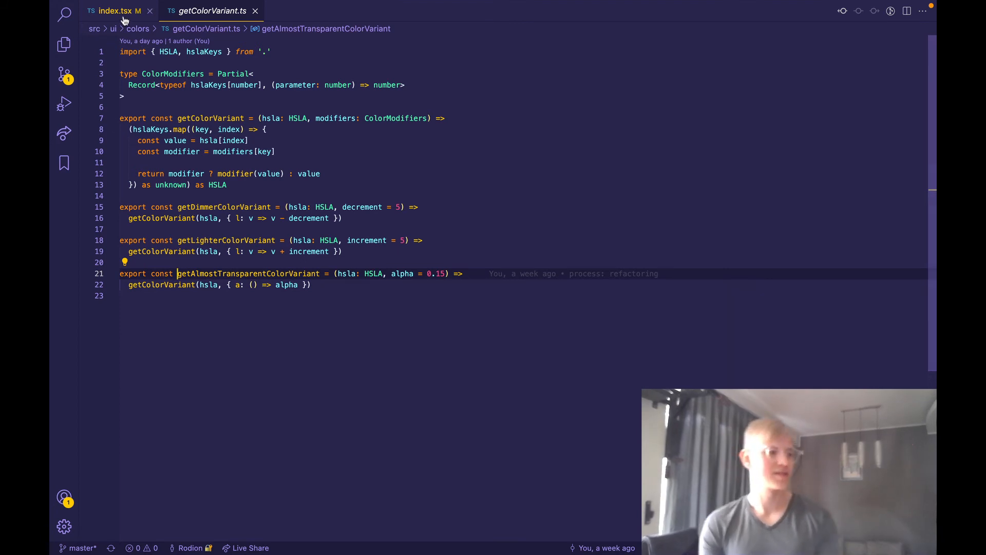
click(115, 10)
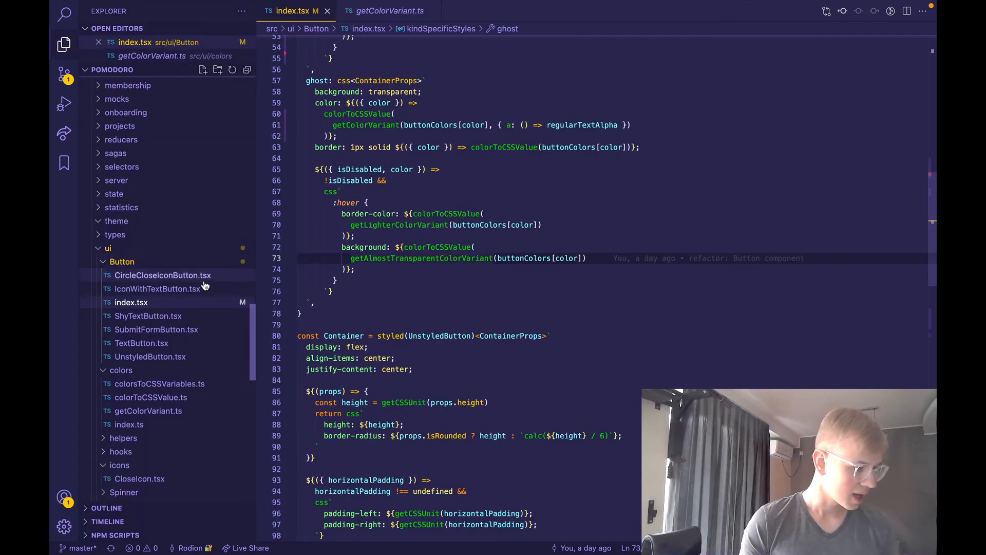
- View SubmitFormButton.tsx, then TextButton.tsx from the ui/Button folder
click(156, 329)
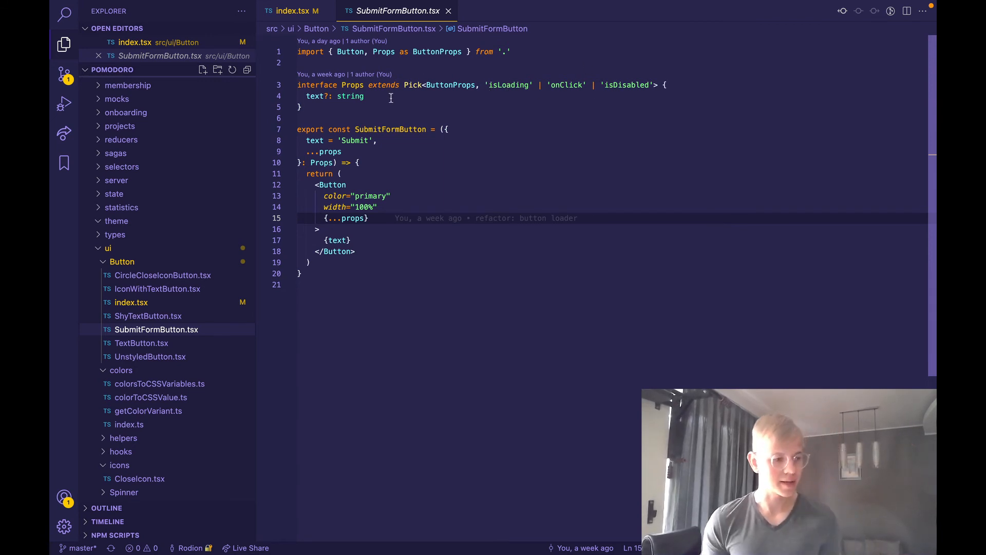
mouse_move(508, 209)
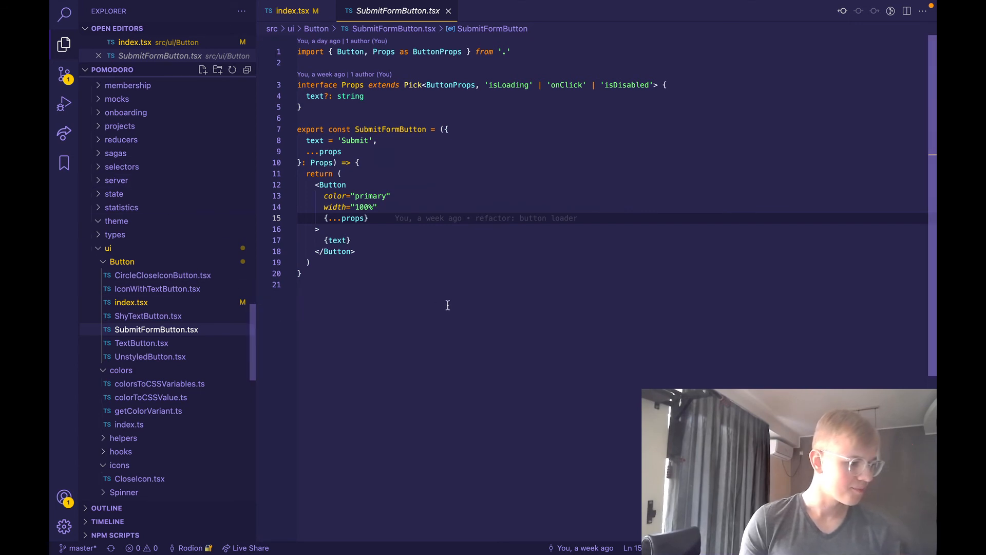
mouse_move(204, 255)
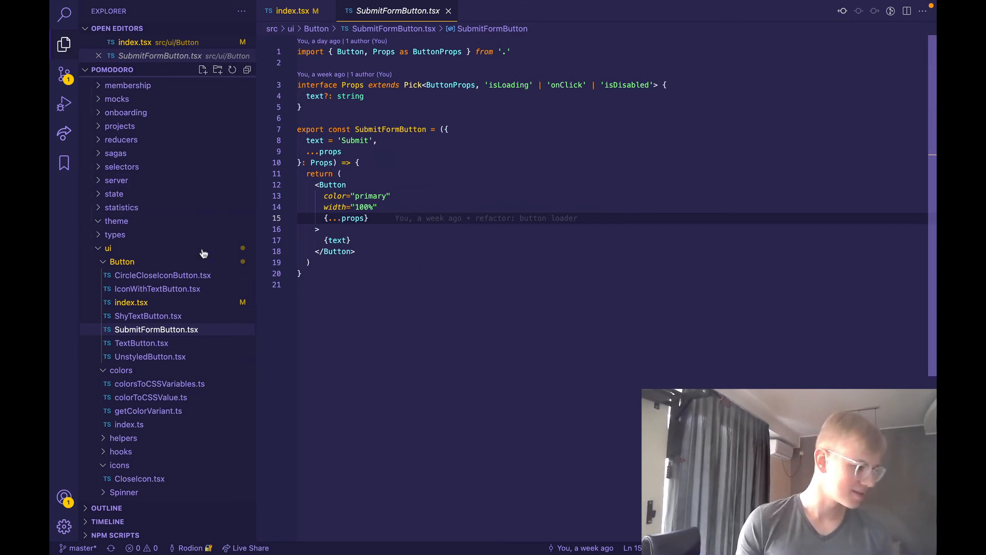
click(140, 343)
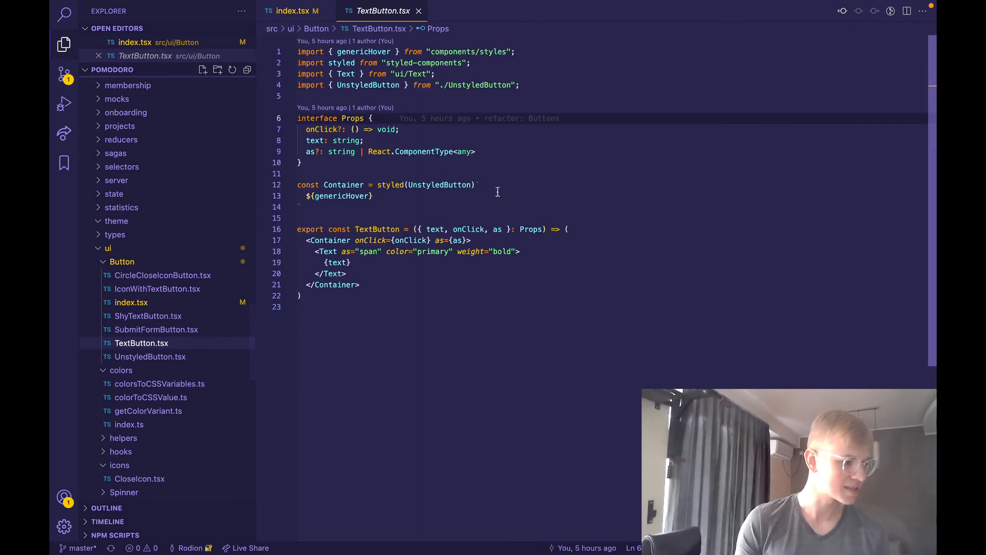
mouse_move(454, 218)
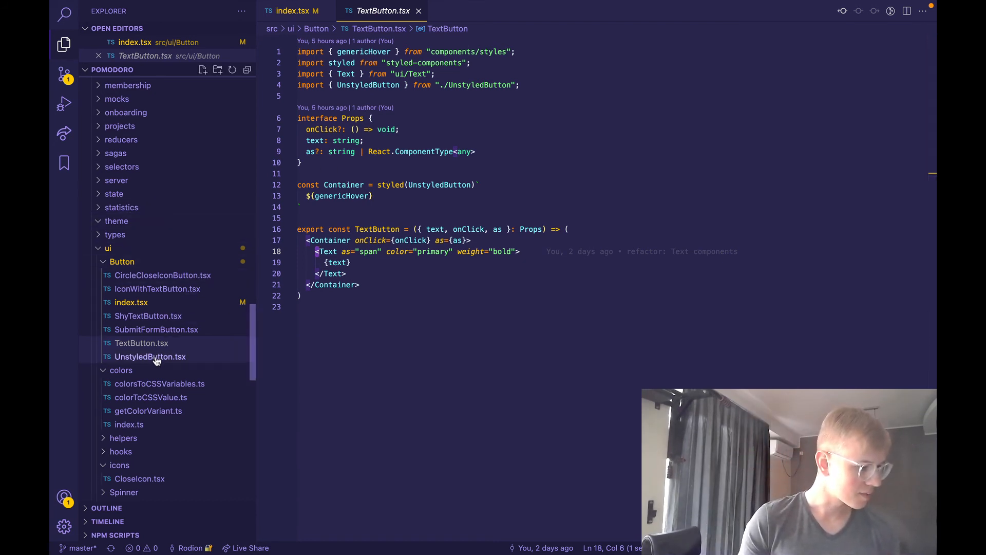
- View ShyTextButton.tsx, IconWithTextButton.tsx, then CircleCloseIconButton.tsx from the Button folder
click(148, 316)
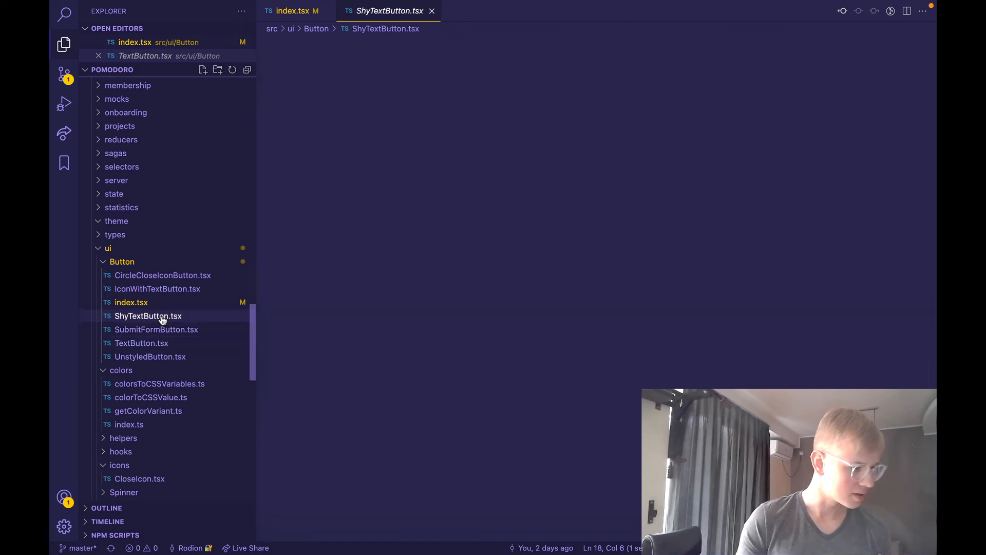
click(148, 315)
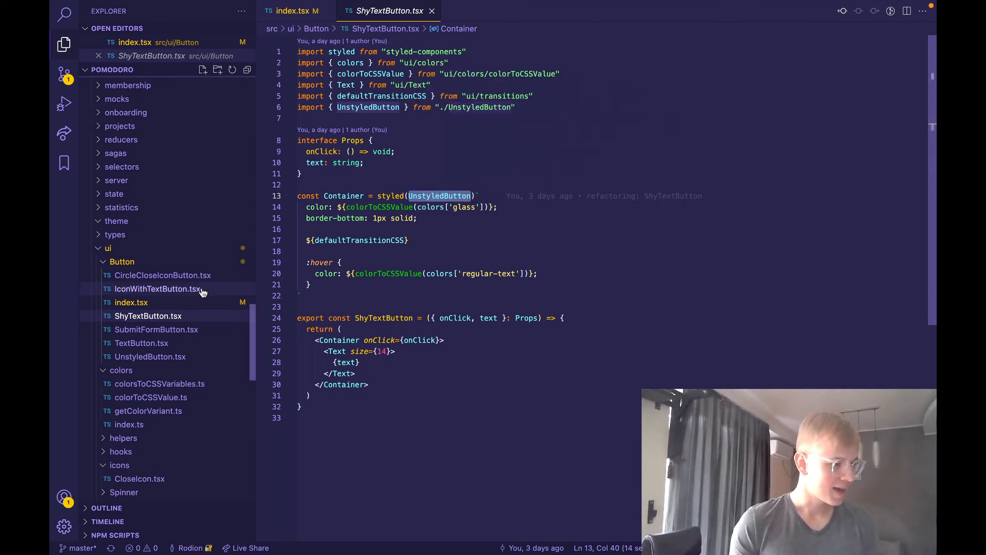
click(158, 289)
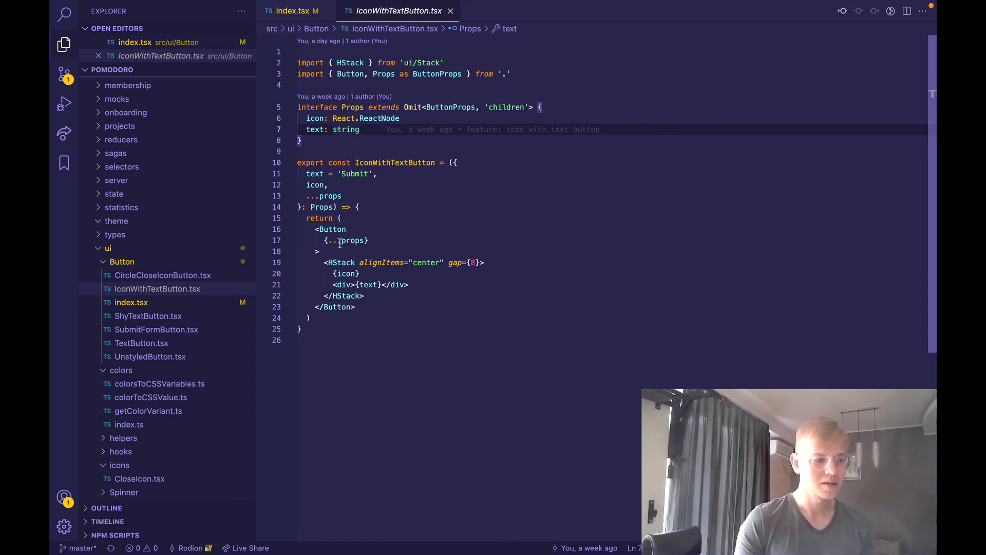
click(163, 275)
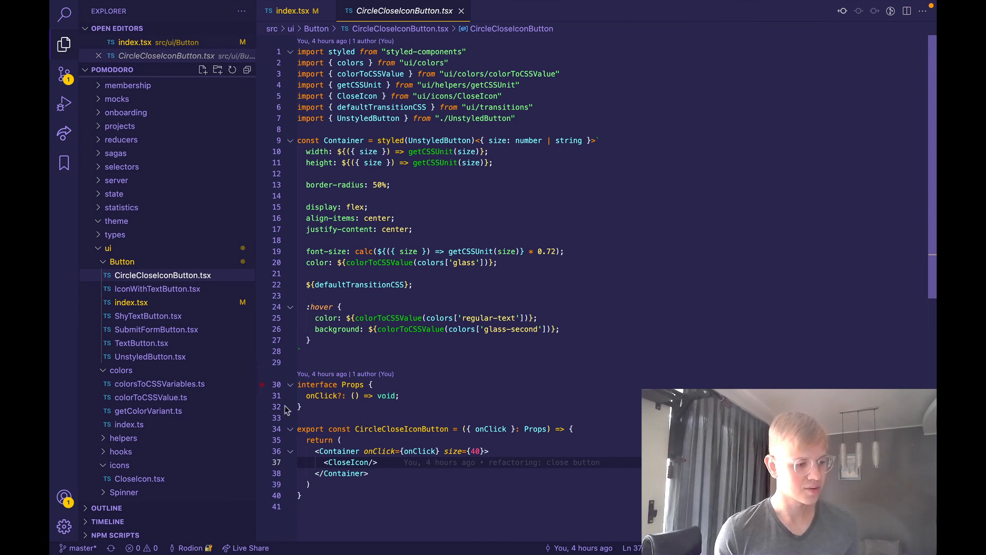
mouse_move(349, 462)
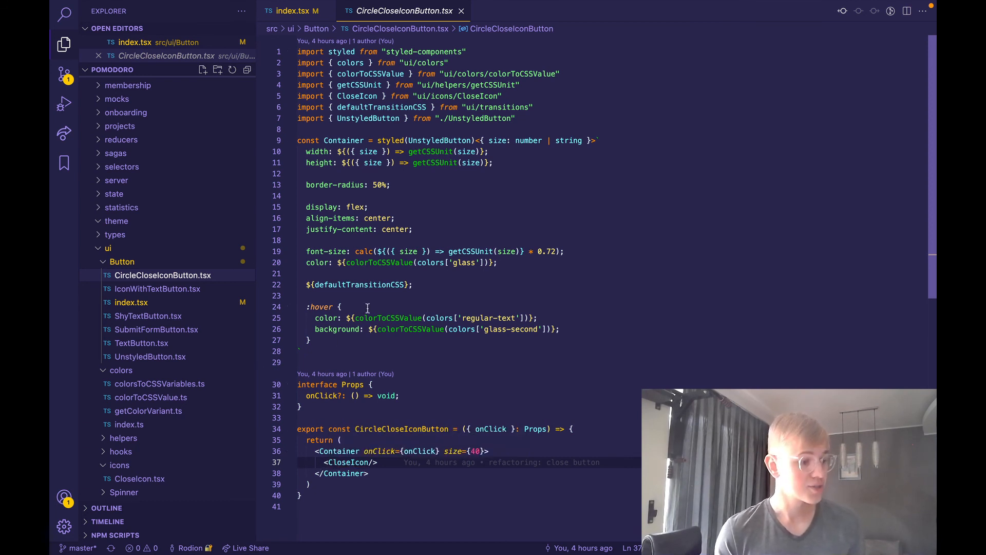
mouse_move(438, 140)
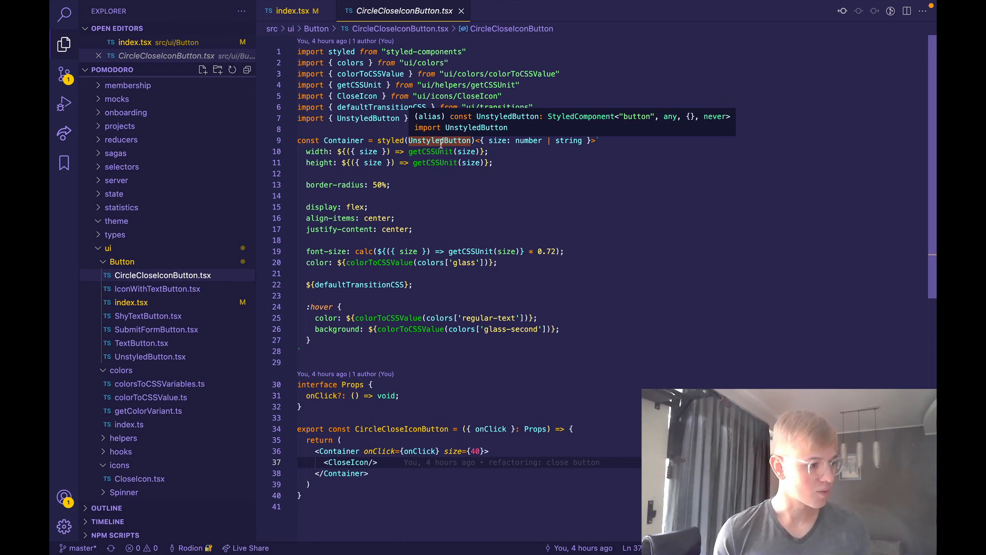
mouse_move(455, 184)
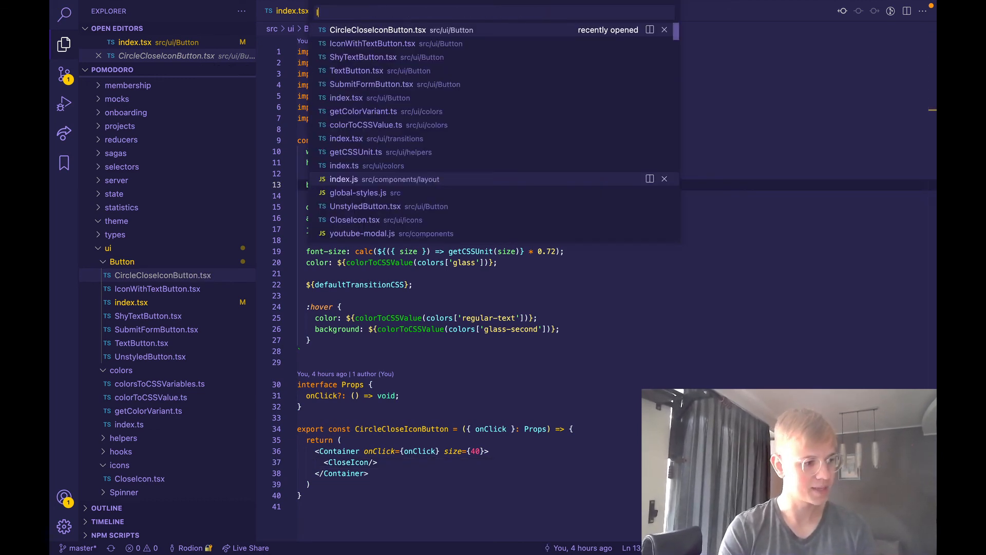
- View the keyup focus-outline useEffect in layout index.js, then go back to CircleCloseIconButton.tsx
click(343, 180)
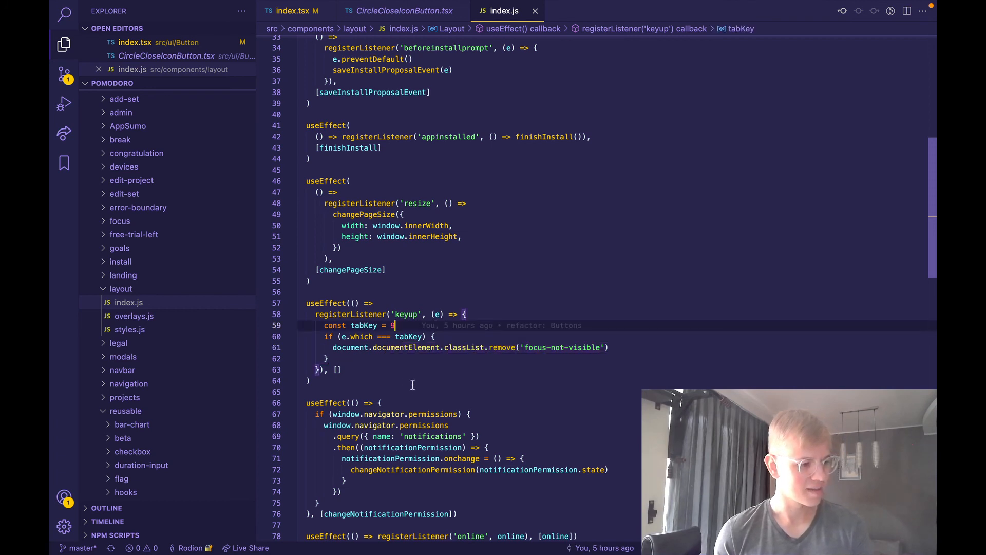
mouse_move(522, 325)
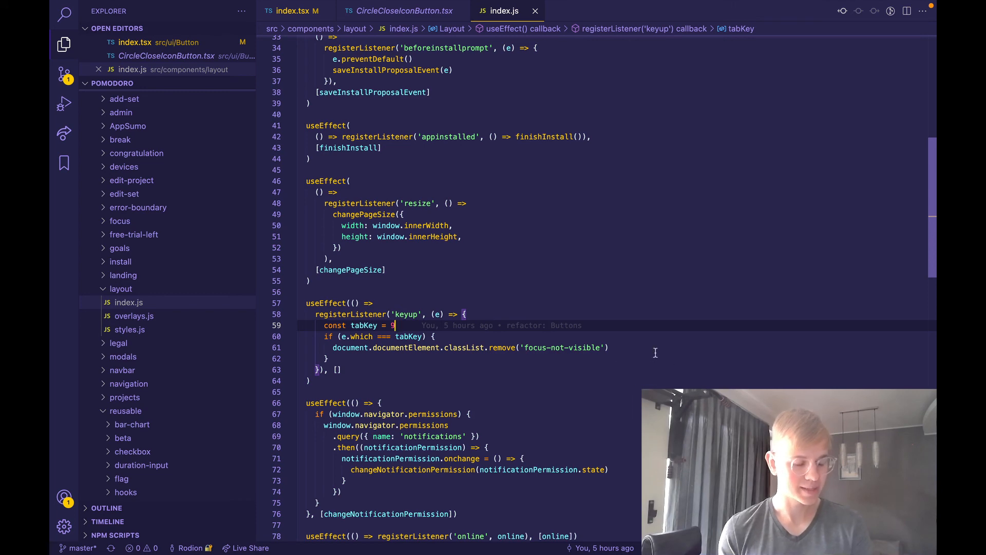
click(402, 11)
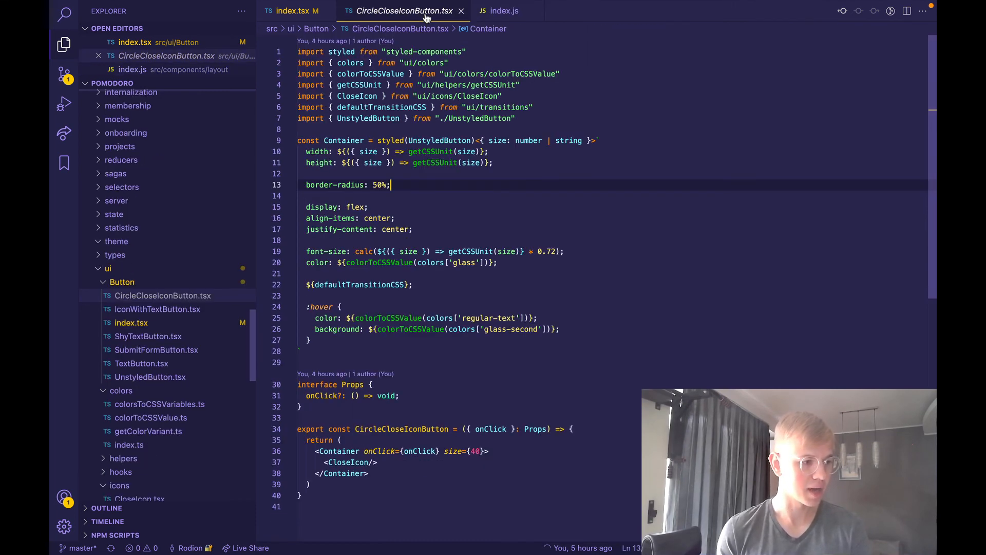